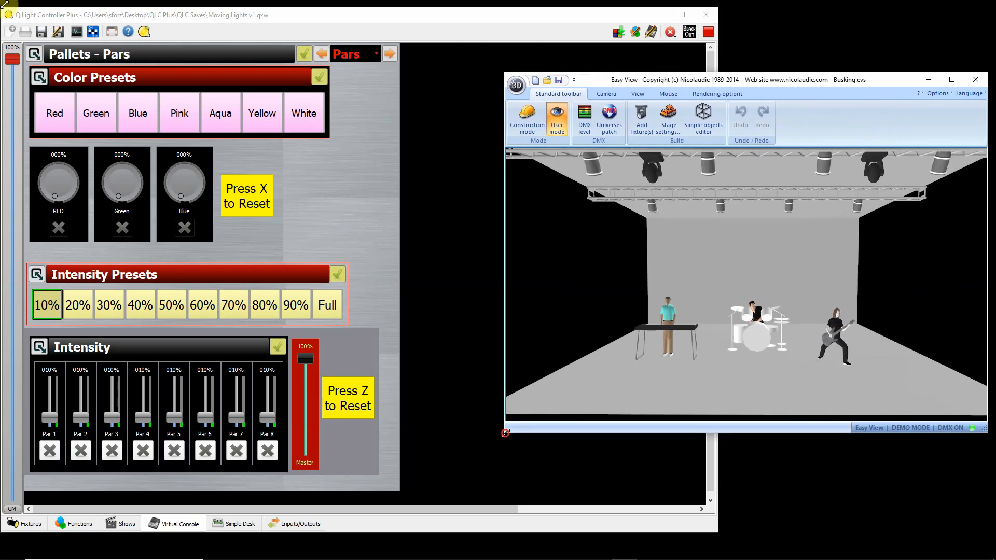
mouse_move(506, 436)
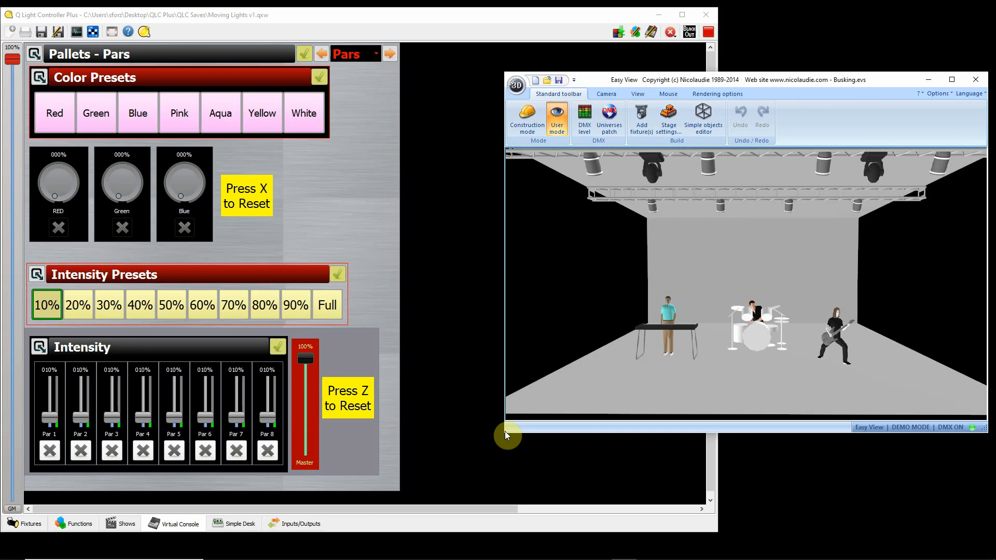
mouse_move(464, 403)
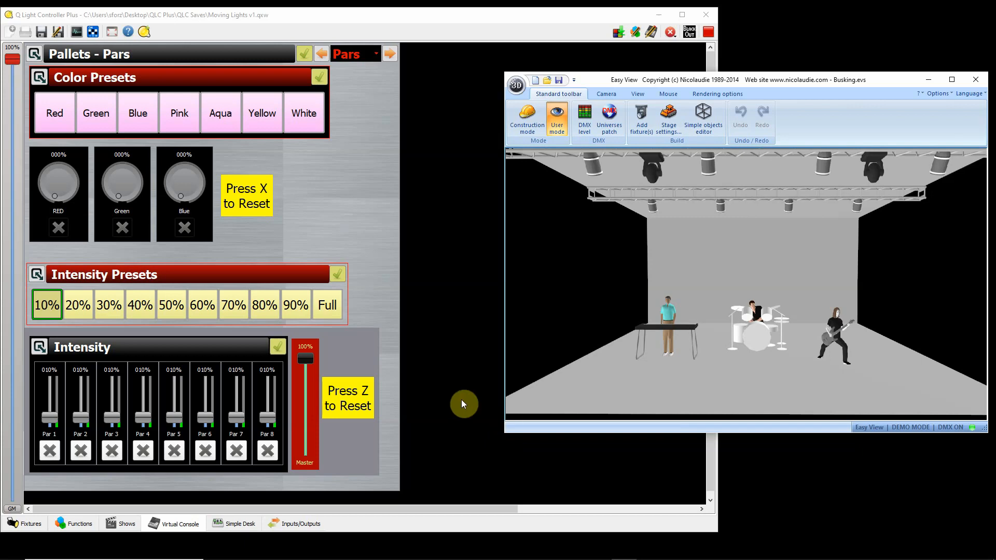
mouse_move(656, 165)
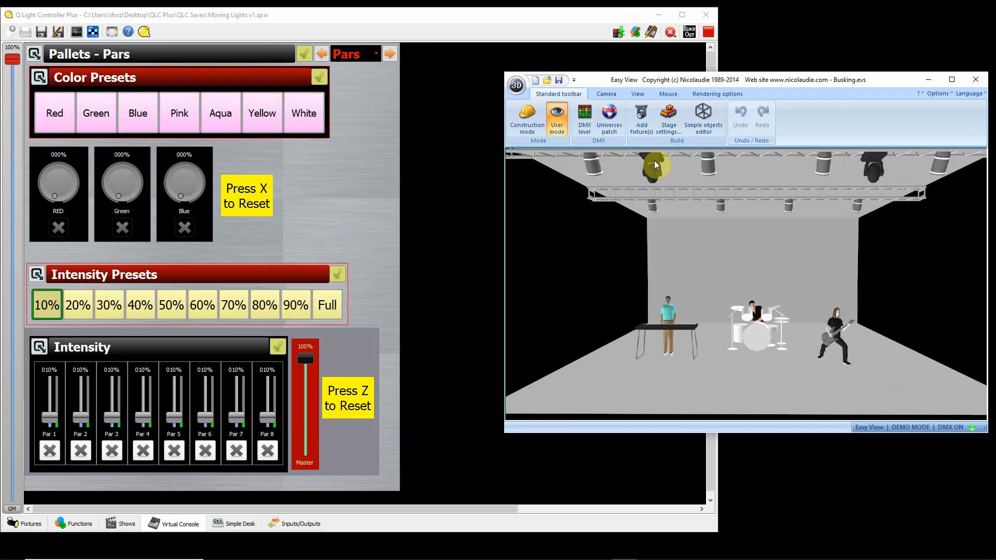
mouse_move(723, 214)
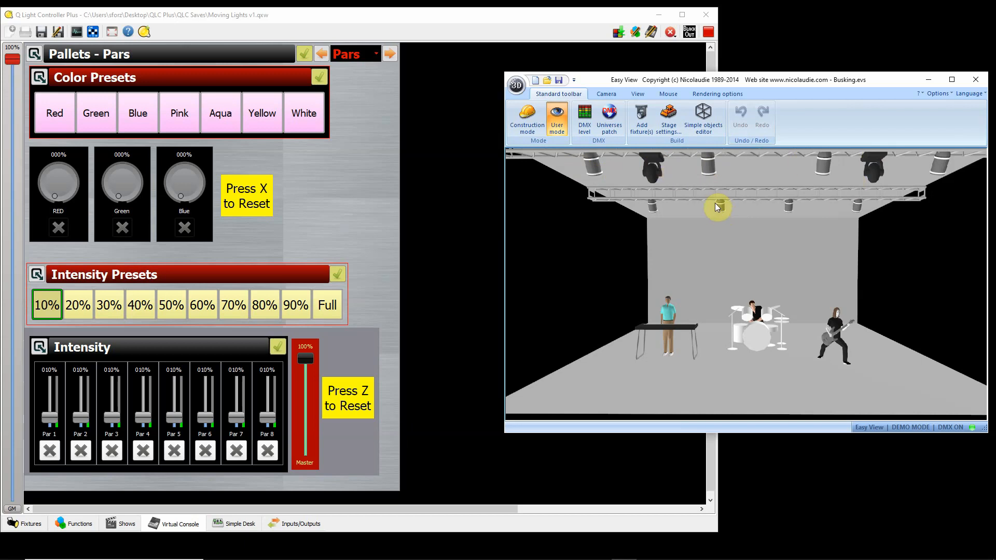
mouse_move(596, 281)
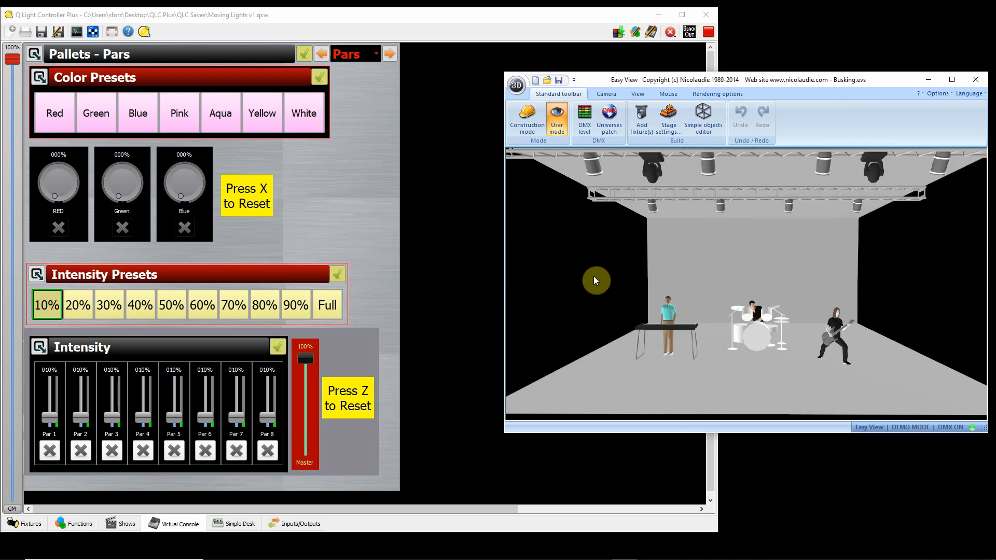
mouse_move(333, 379)
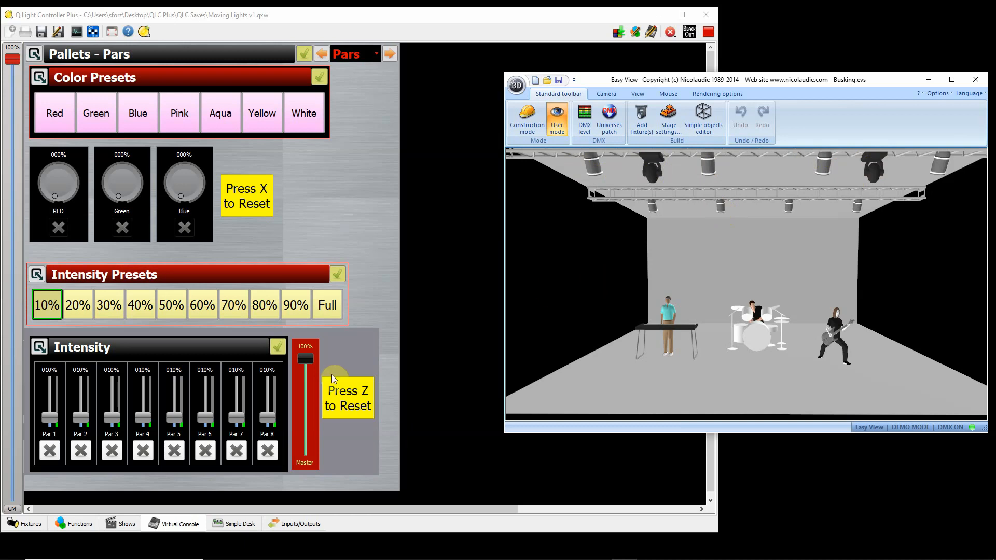
- Review the Par Aqua scene's channel values in the Functions list, then select the 10% intensity scene
left_click(79, 523)
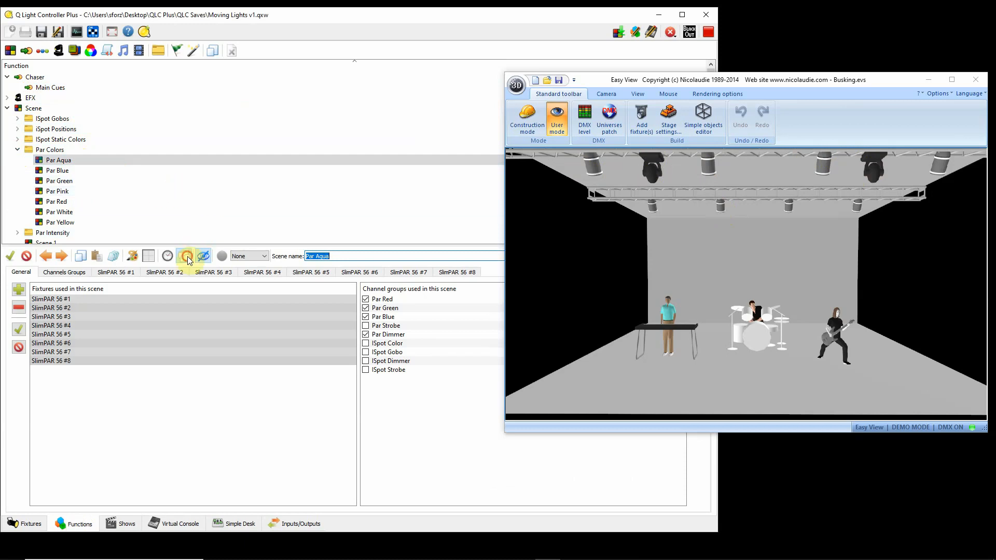
left_click(202, 255)
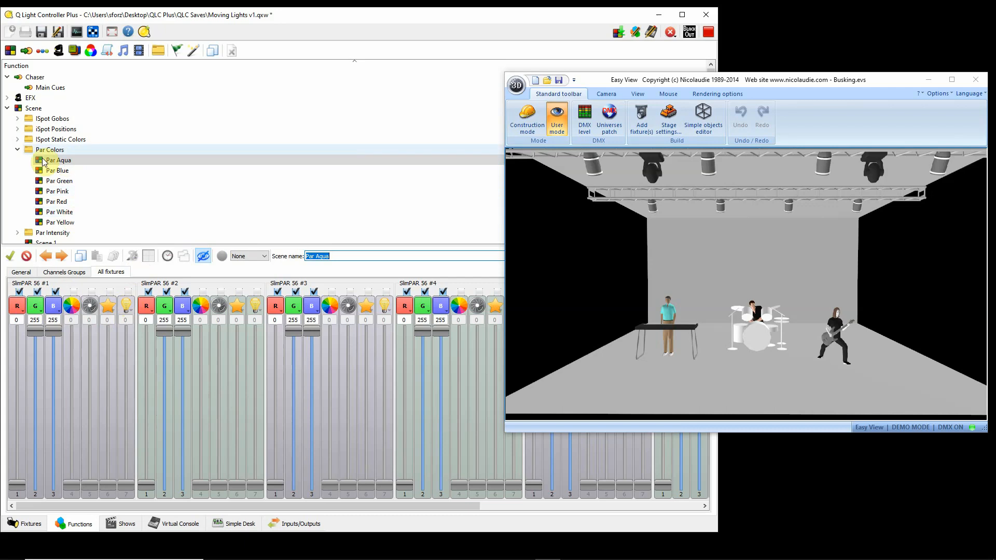
left_click(17, 149)
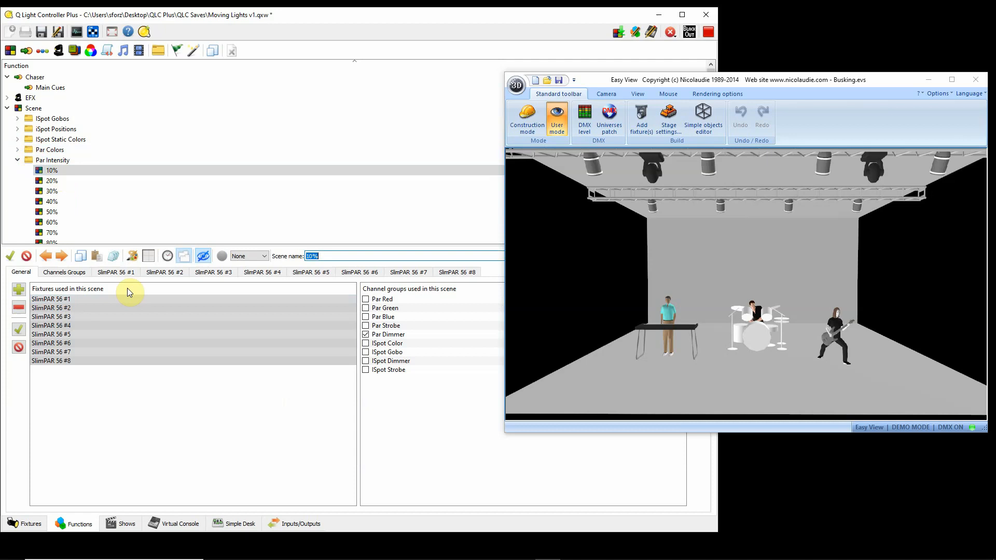
- Inspect the 10% scene (SlimPAR dimmers at 26) and collapse the Par Intensity folder to show the Scene list
left_click(111, 272)
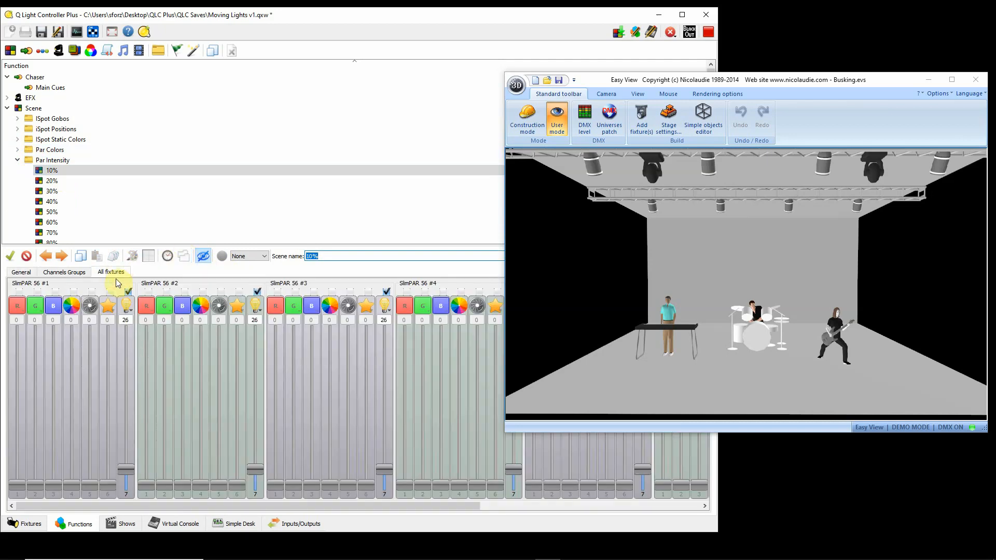
mouse_move(125, 376)
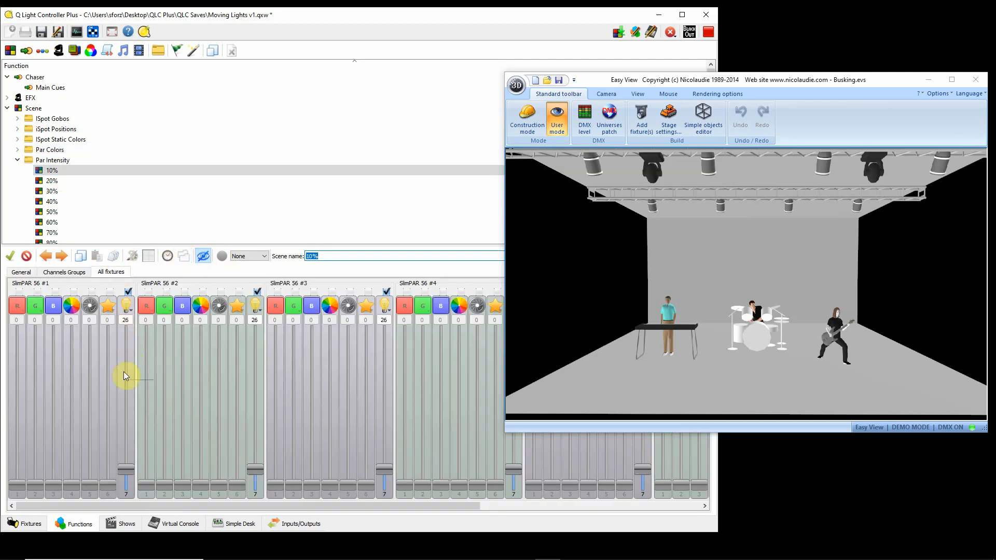
left_click(18, 160)
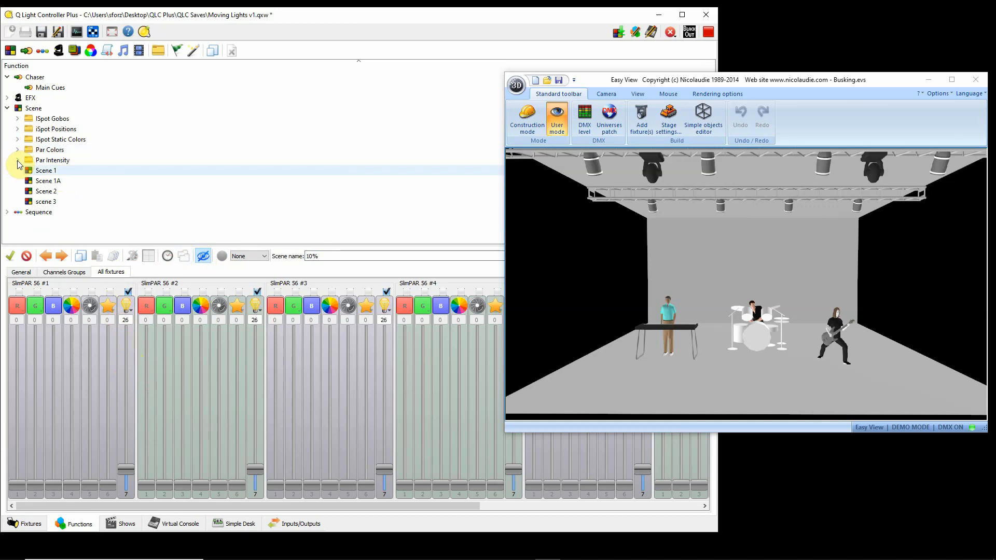
left_click(49, 181)
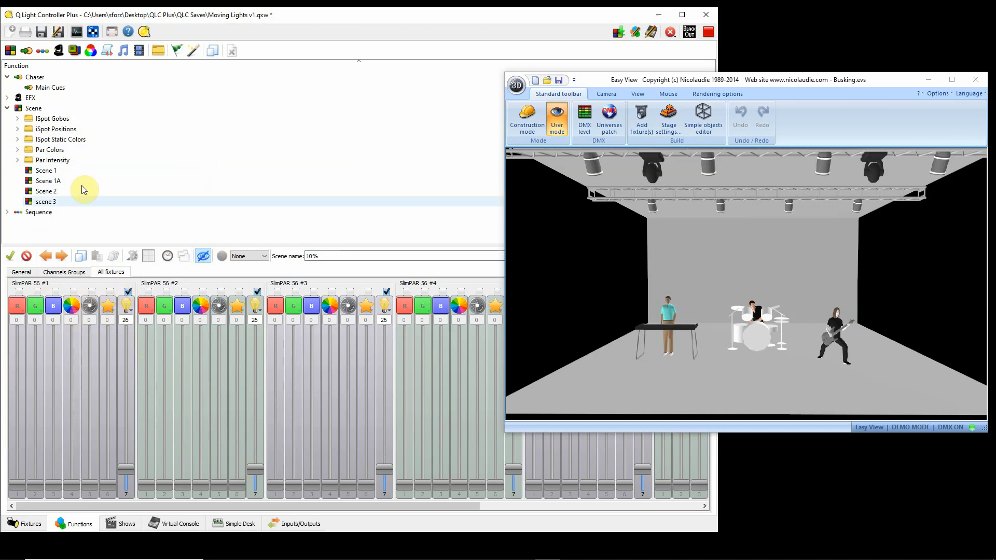
mouse_move(170, 444)
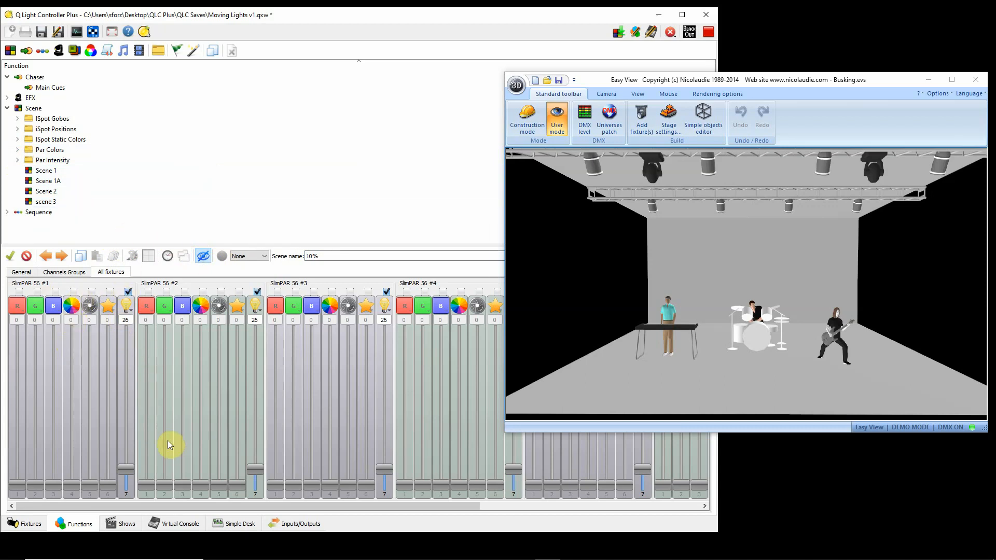
- Return to the Virtual Console Pars pallets page with colour presets, intensity presets and faders
left_click(179, 523)
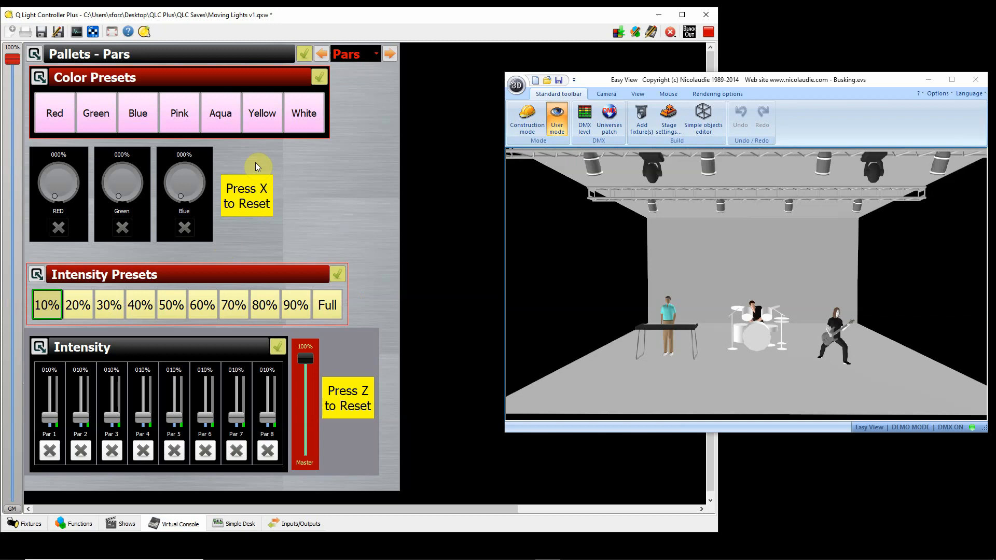
mouse_move(336, 110)
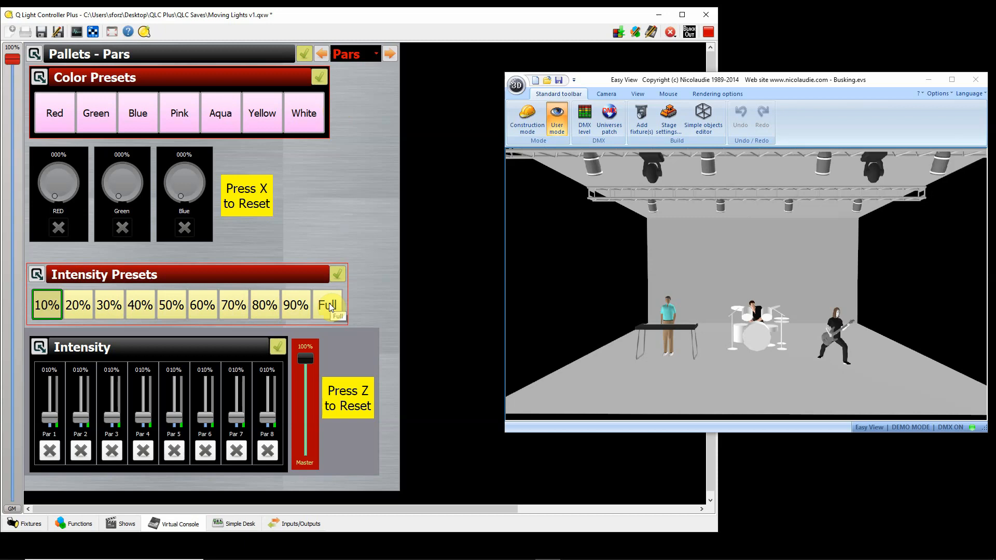
mouse_move(69, 189)
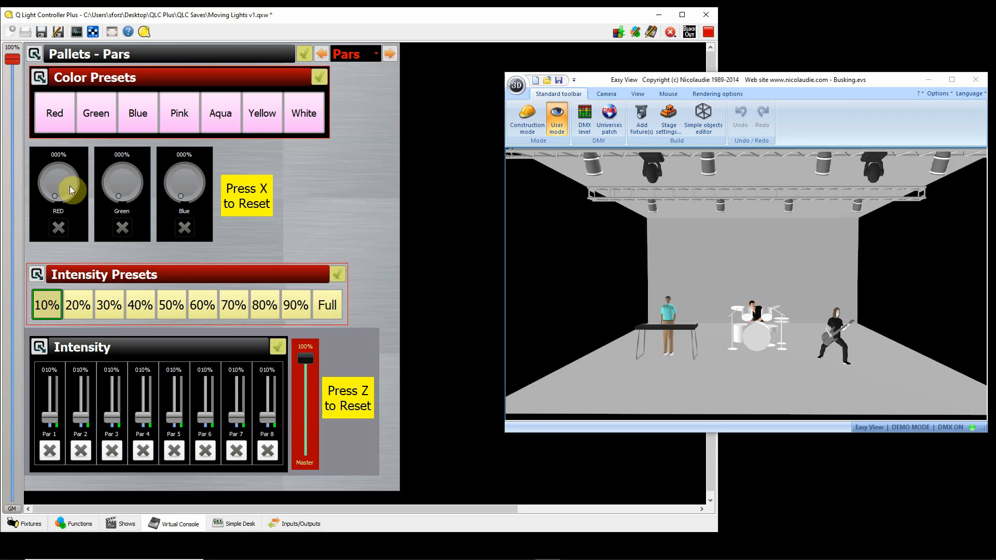
mouse_move(81, 410)
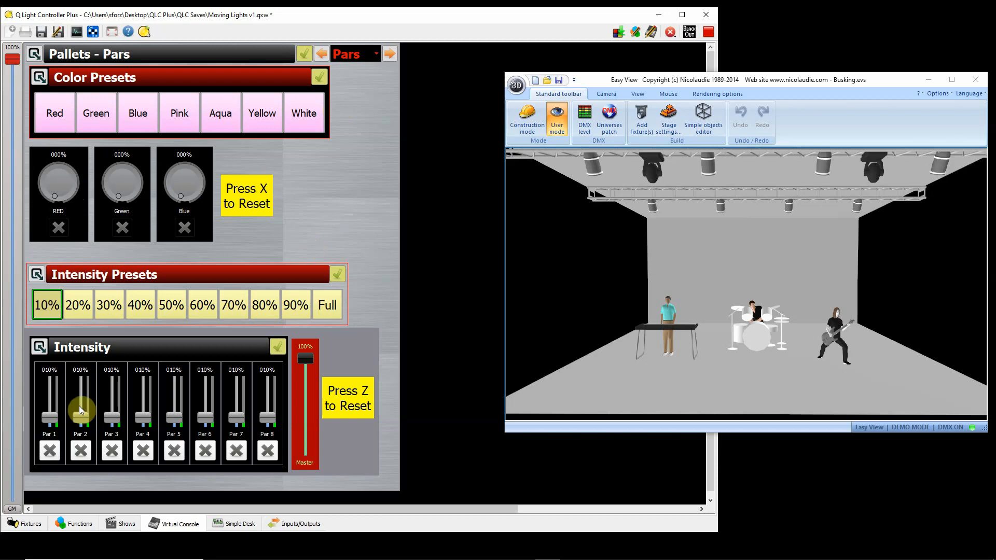
mouse_move(199, 189)
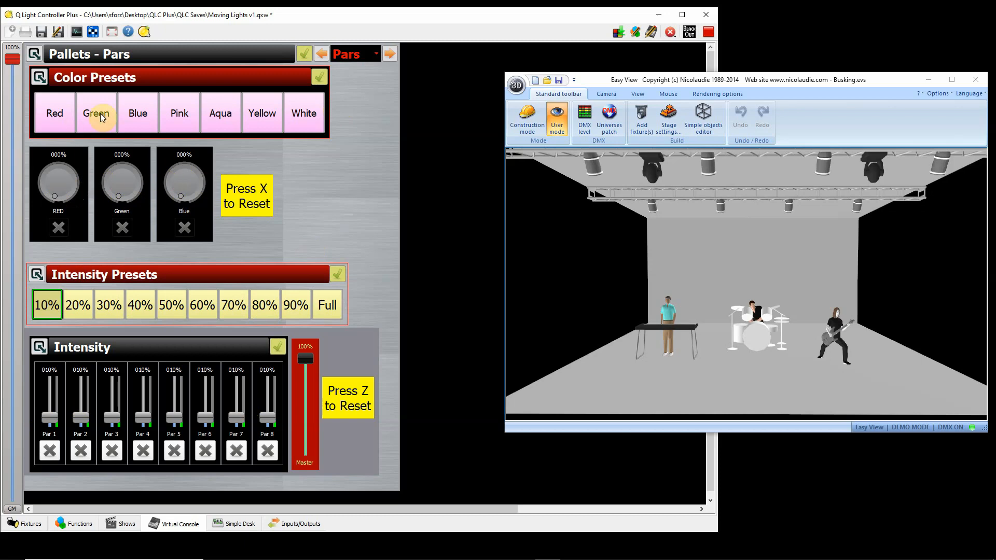
mouse_move(146, 248)
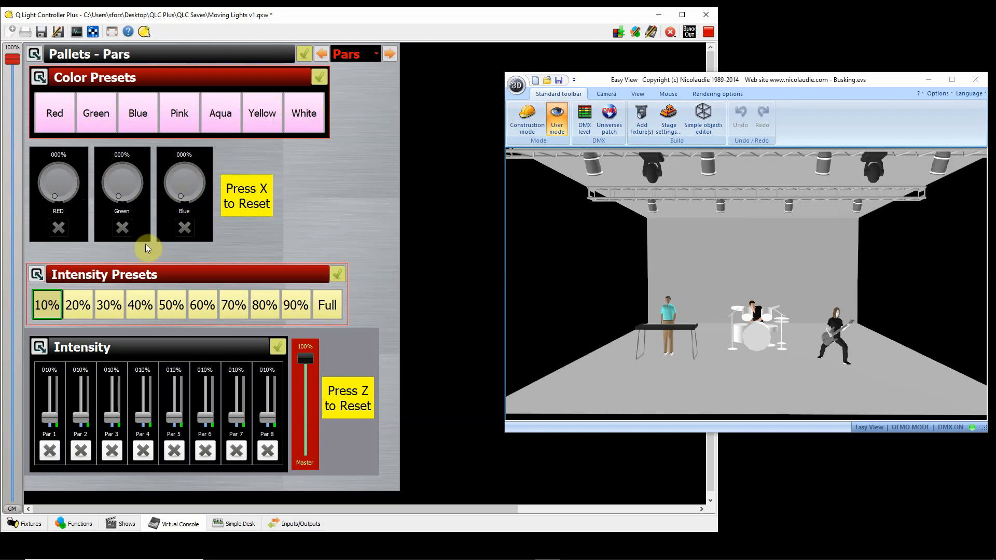
mouse_move(168, 413)
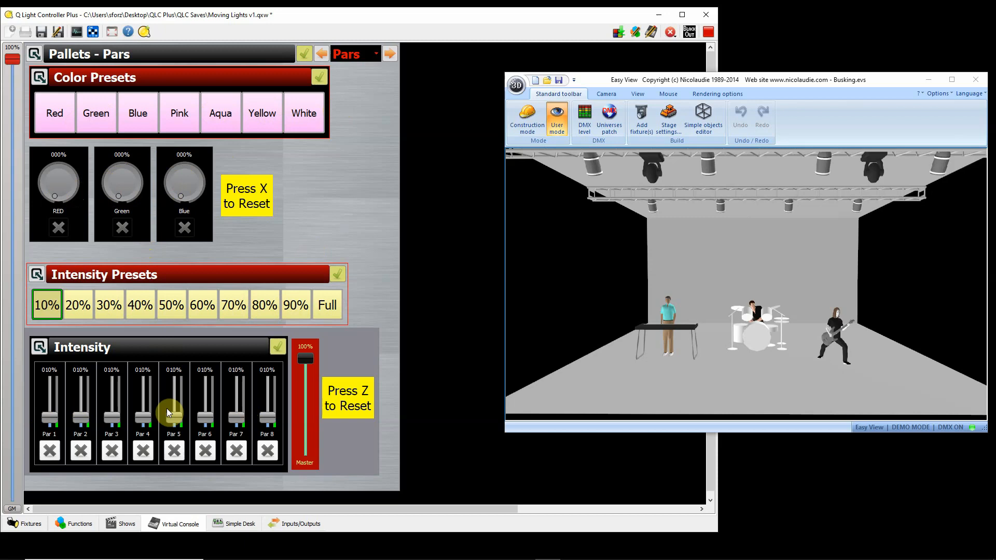
mouse_move(157, 220)
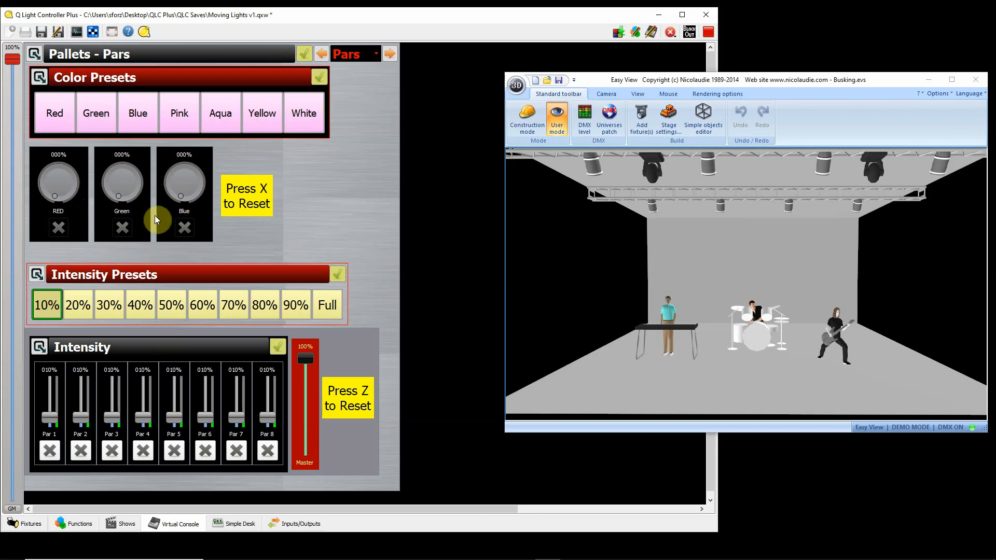
mouse_move(173, 451)
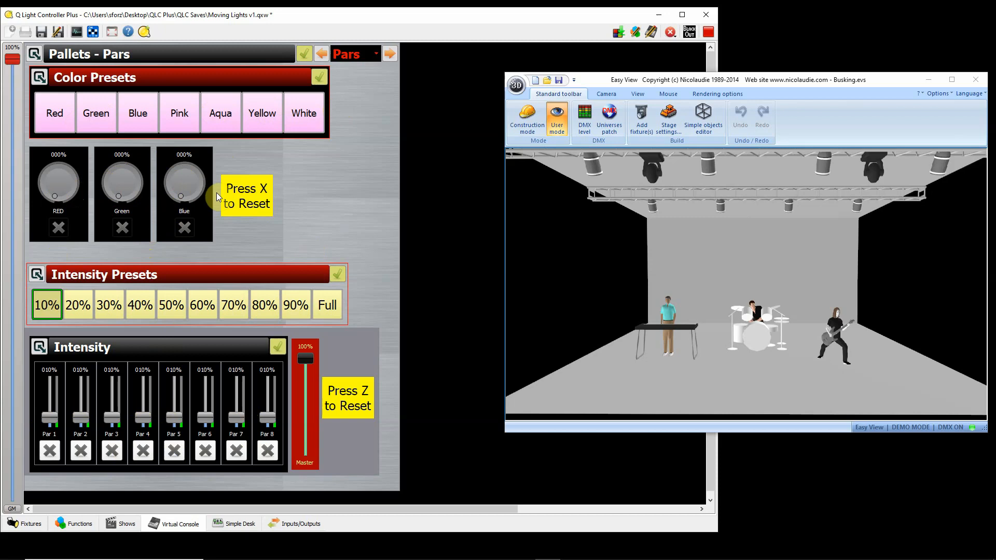
mouse_move(279, 175)
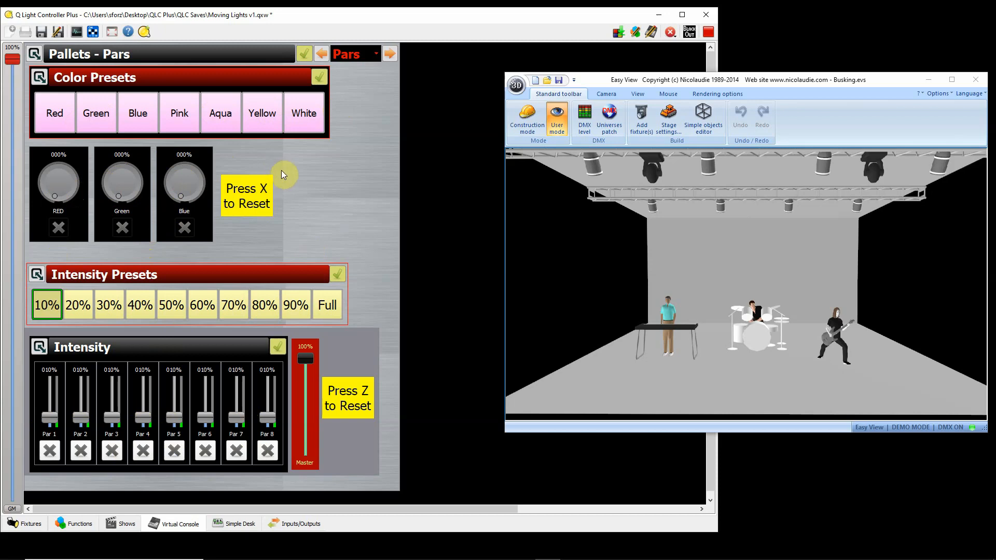
mouse_move(288, 152)
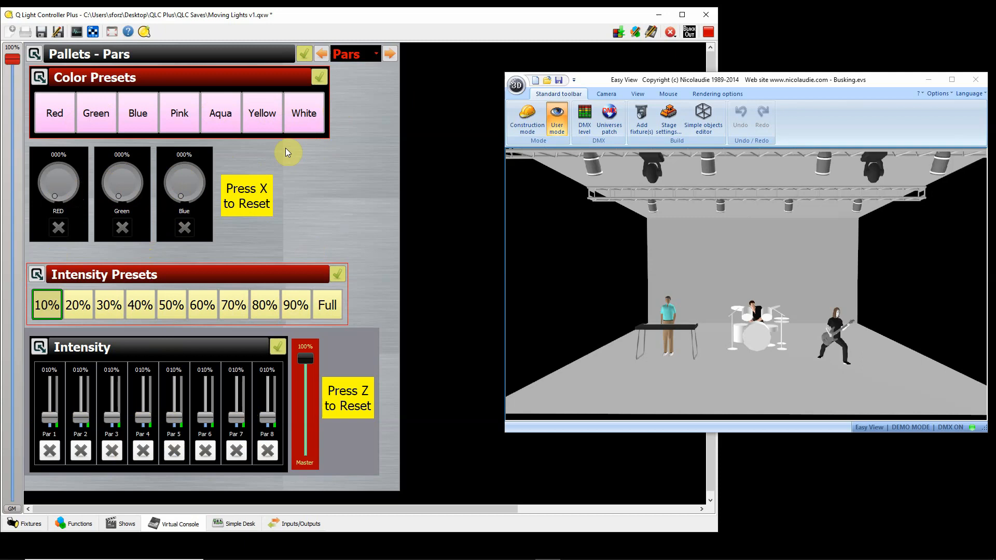
mouse_move(338, 161)
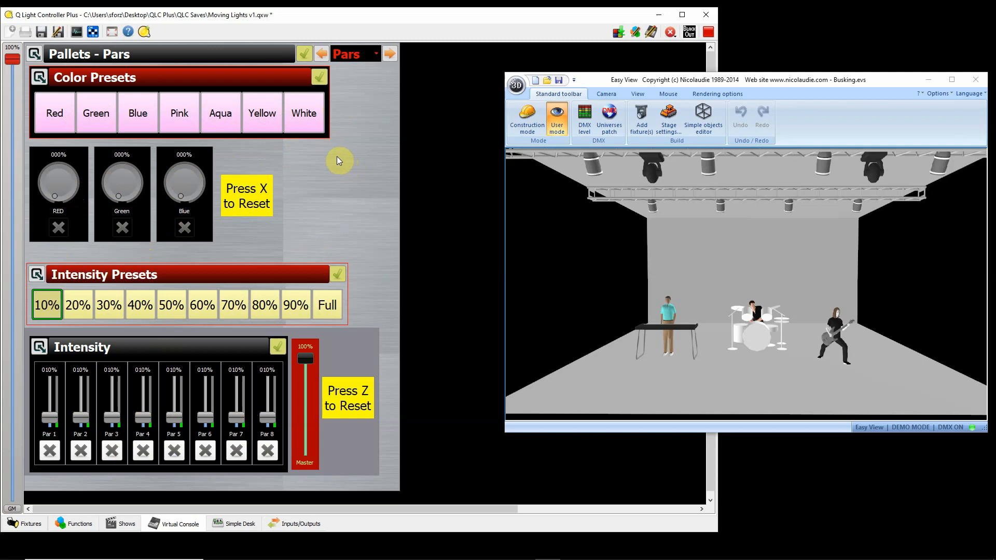
- Activate the Blue colour preset and the 50% intensity preset for all eight Pars
left_click(137, 113)
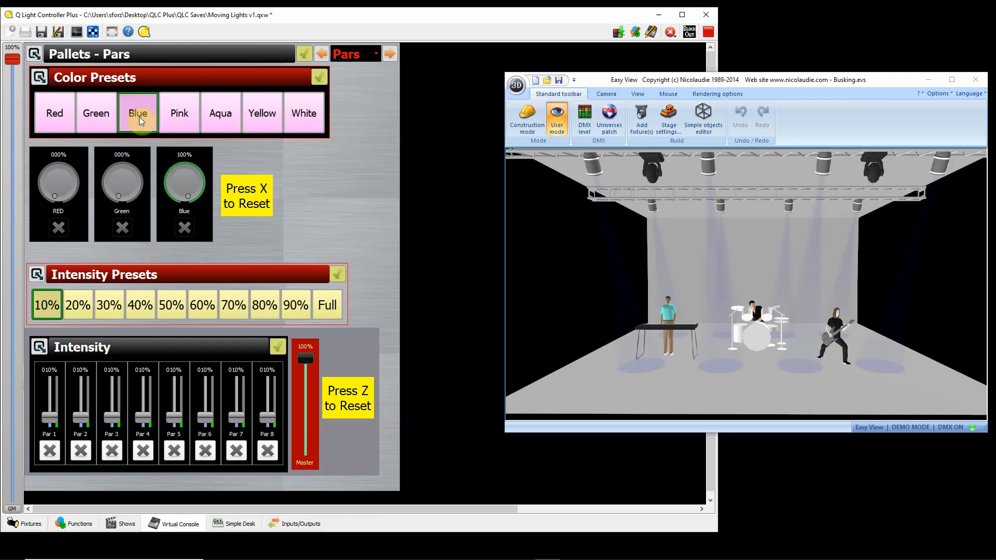
left_click(171, 305)
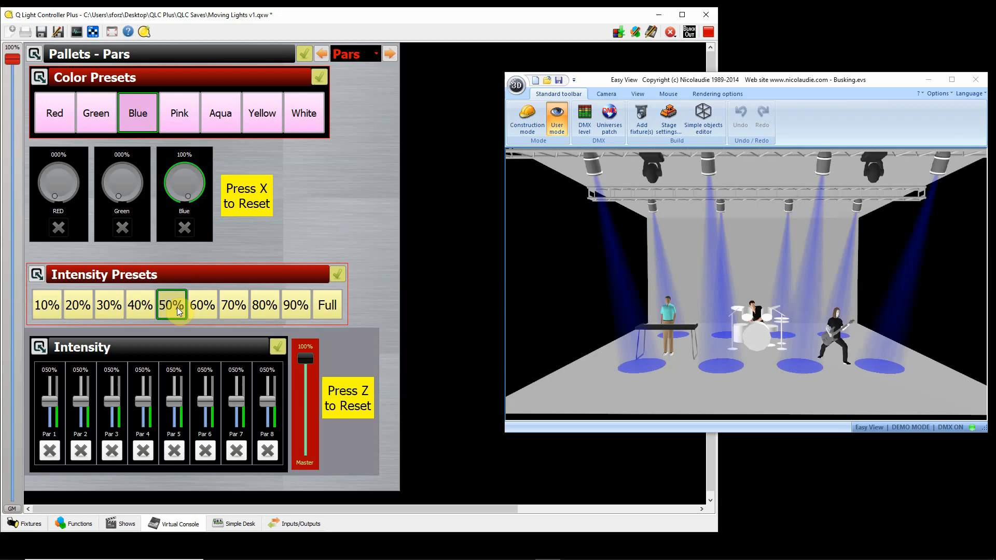
mouse_move(171, 305)
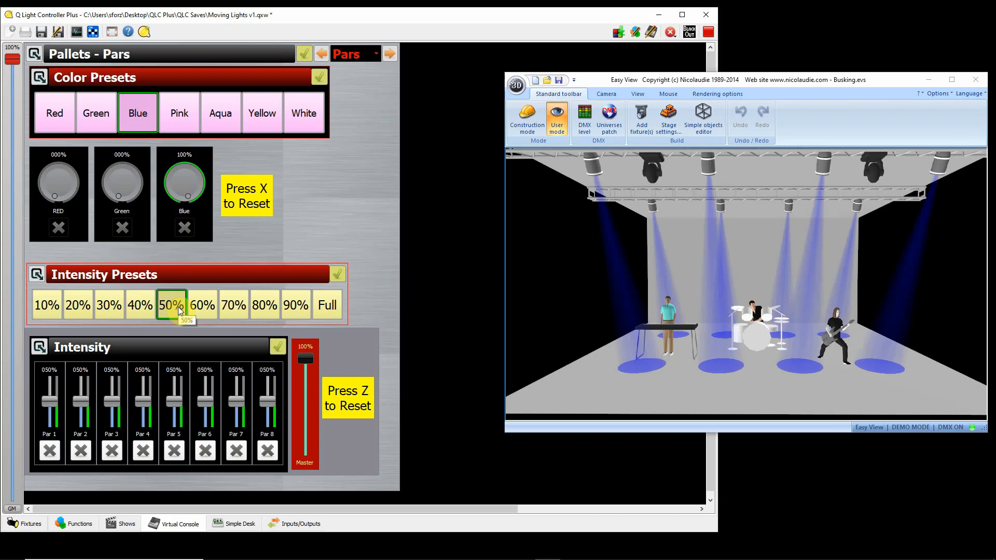
mouse_move(592, 5)
type("B")
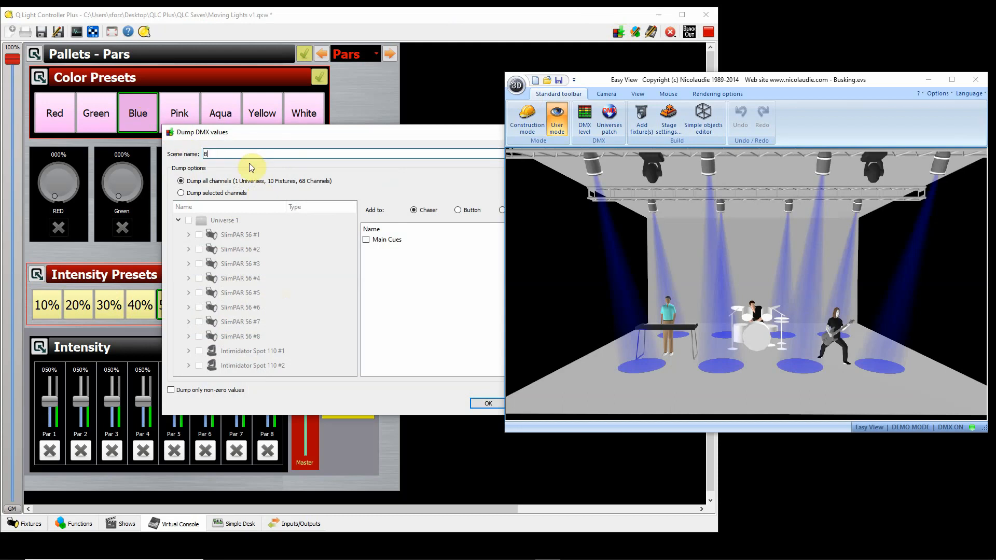
- Name the dumped scene 'Blue Pars' in the Dump DMX values dialog
type("lue")
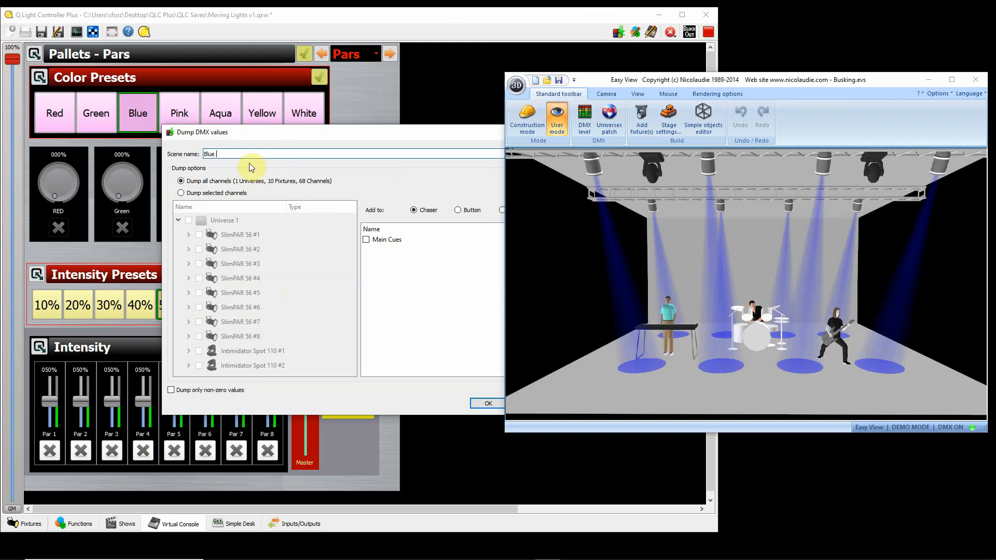
type("Pars")
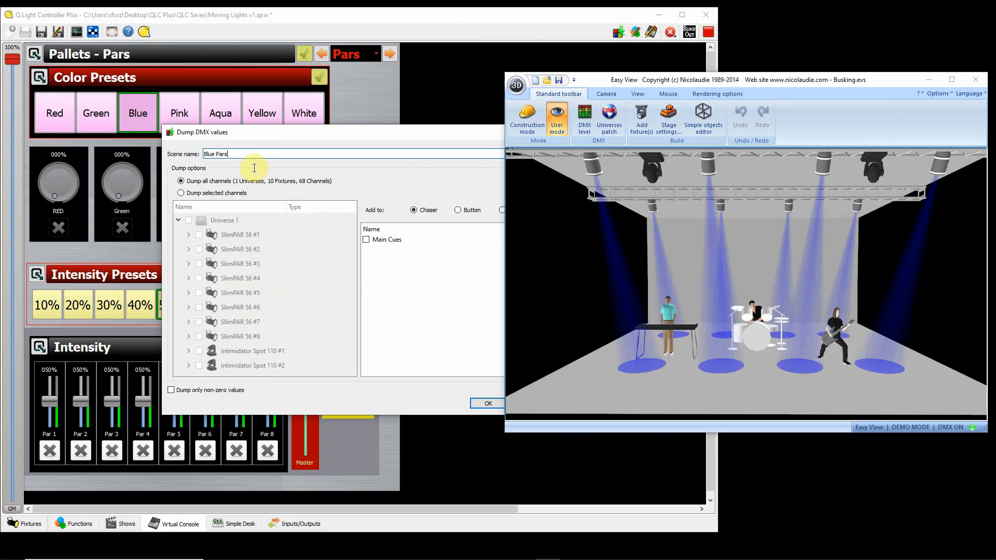
mouse_move(253, 186)
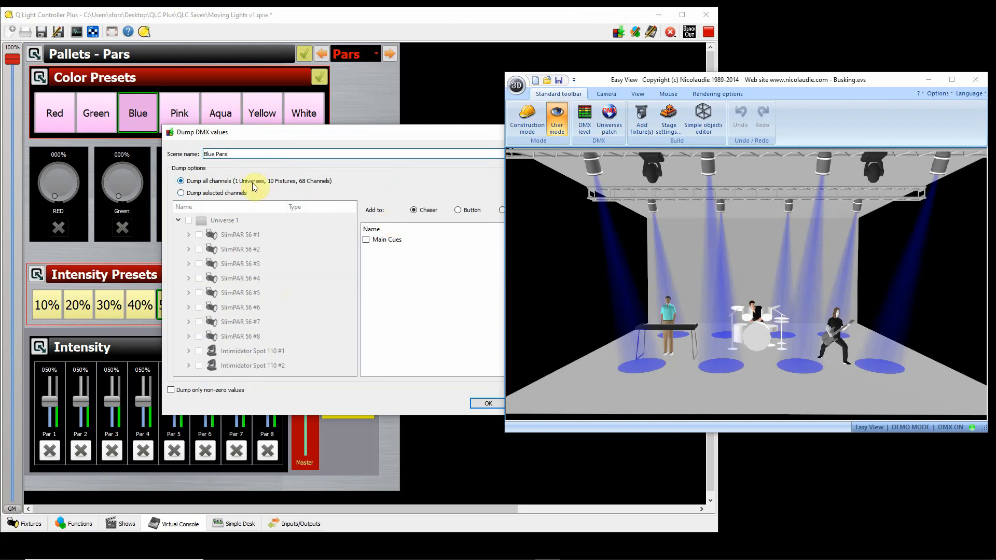
mouse_move(419, 140)
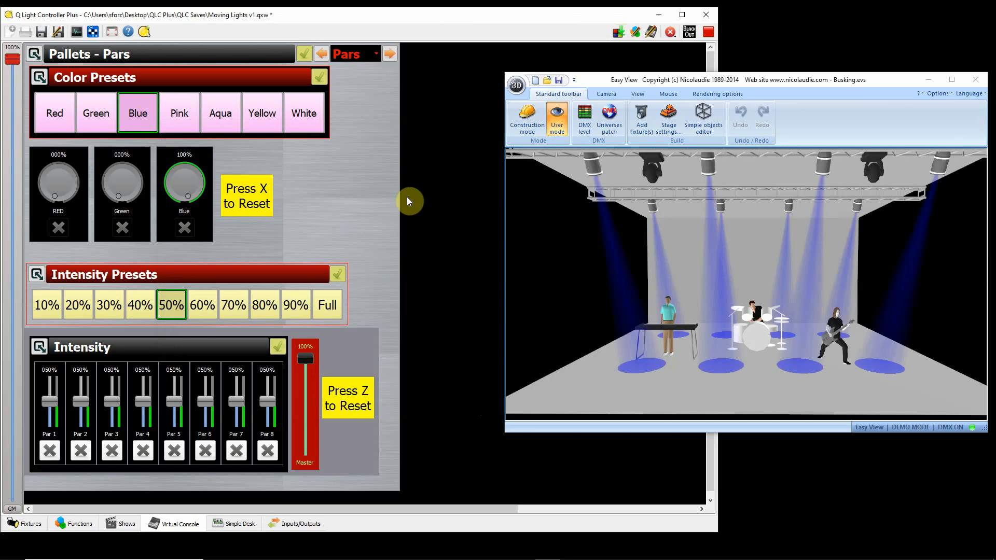
mouse_move(343, 178)
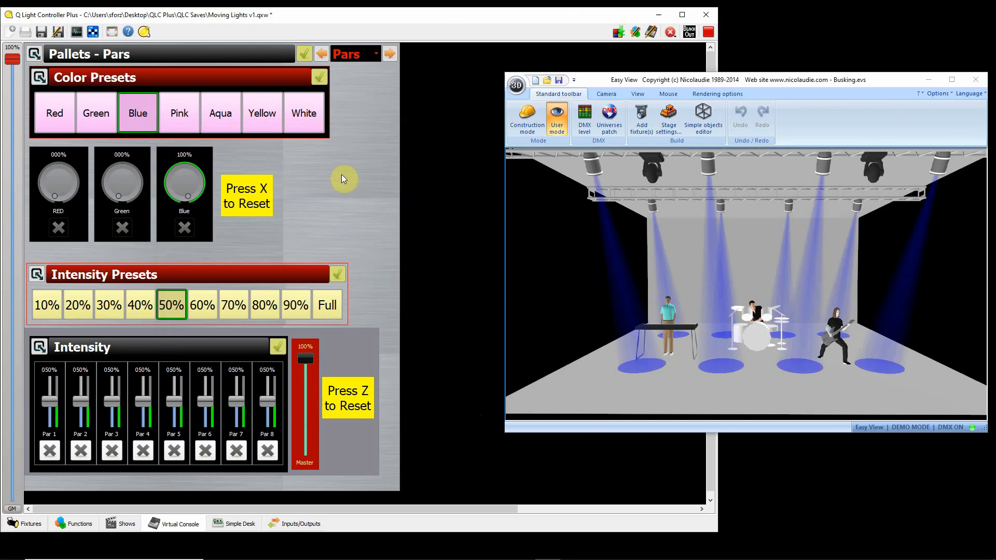
mouse_move(275, 285)
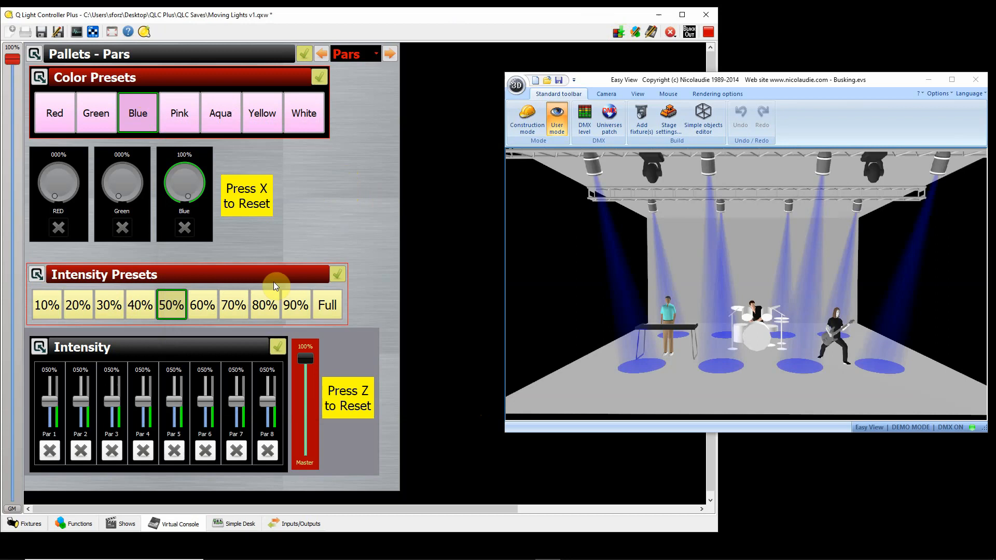
- Try 60%, 90% and 50% presets, settle all Pars at 30%, and clear Par 2's manual override
left_click(203, 306)
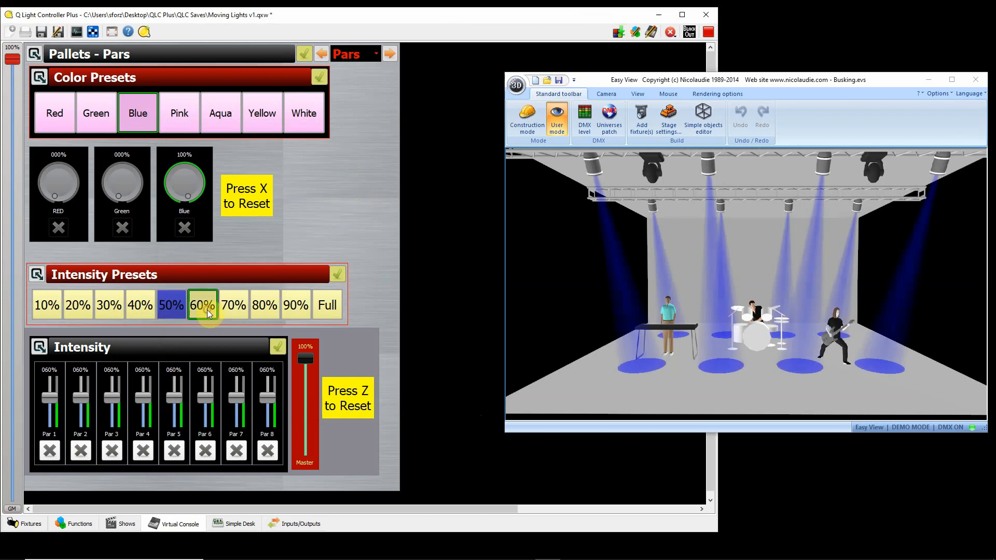
left_click(295, 305)
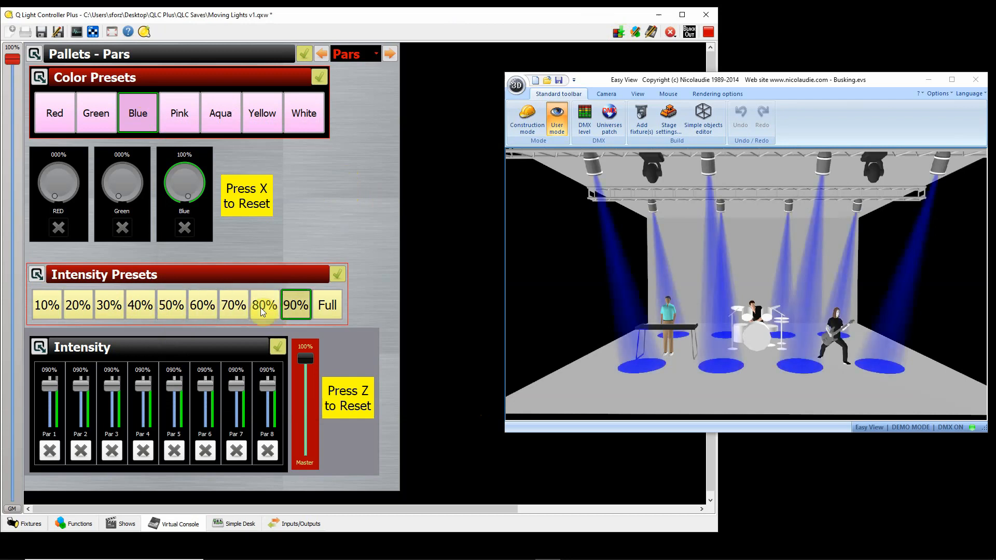
left_click(171, 305)
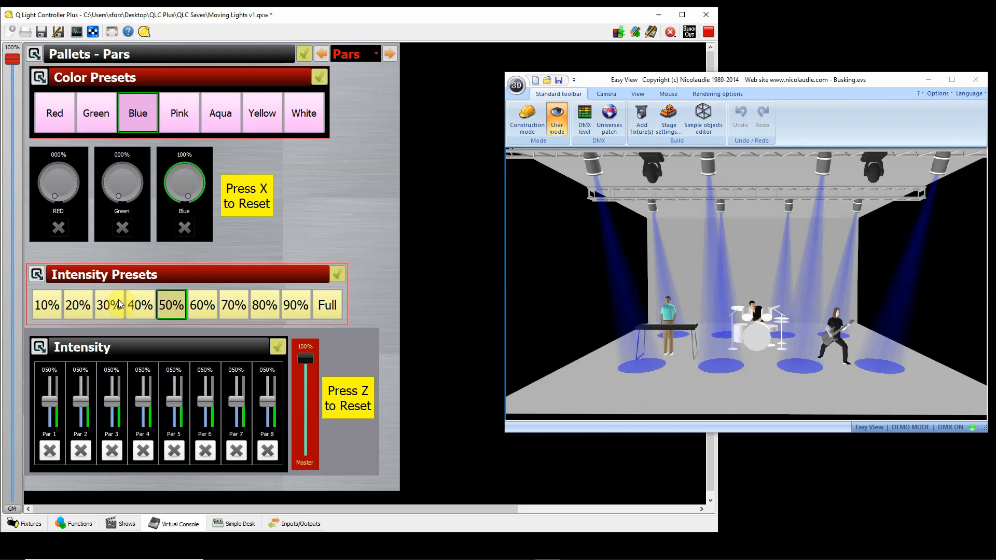
left_click(109, 305)
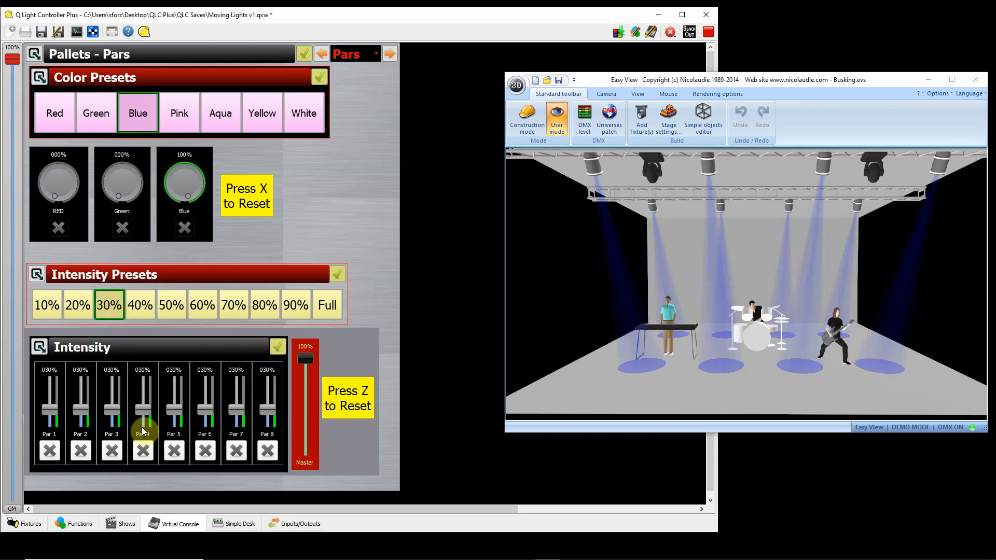
mouse_move(581, 348)
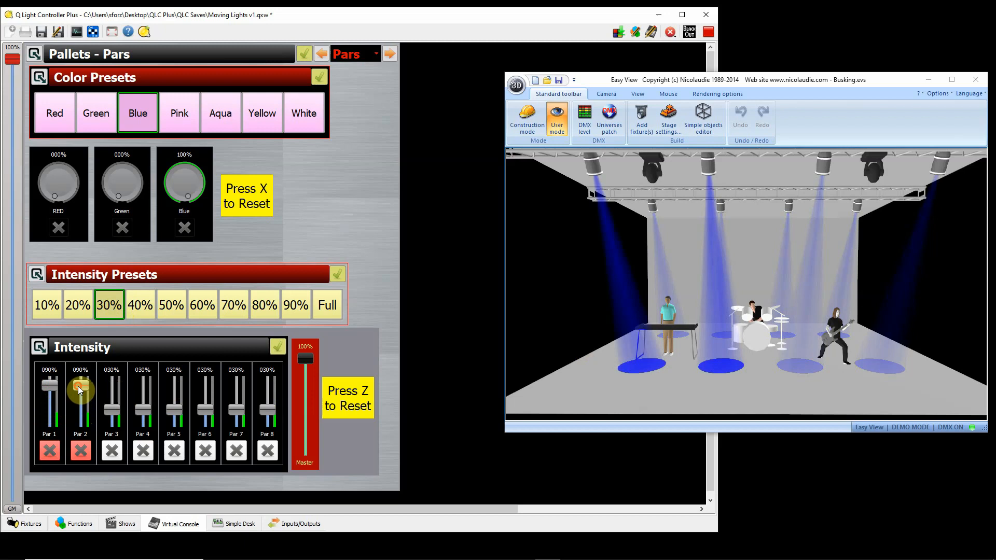
mouse_move(259, 392)
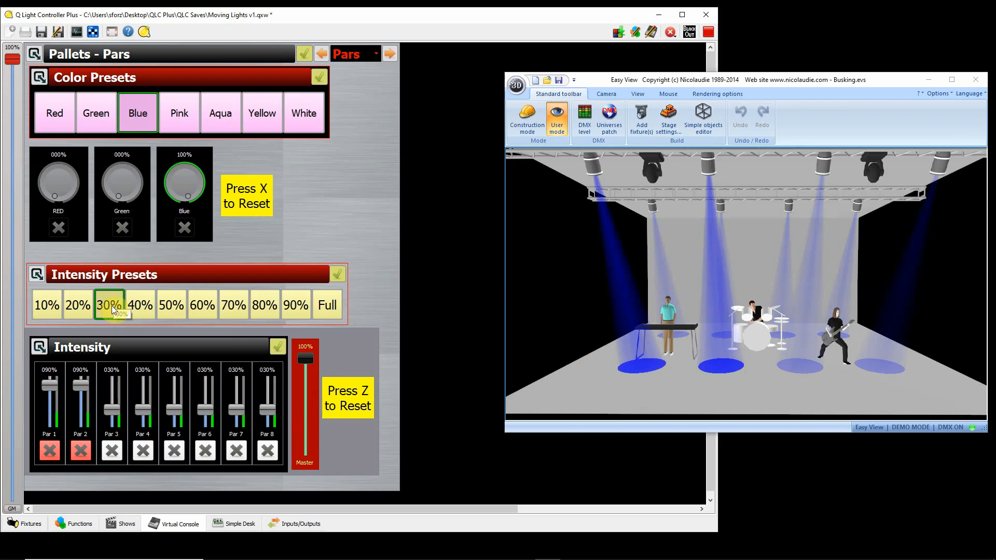
mouse_move(49, 450)
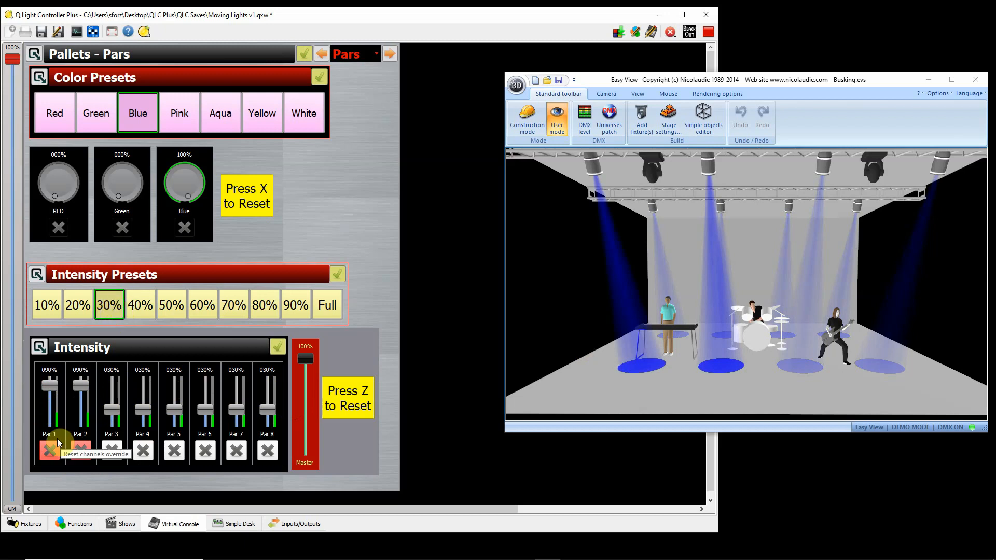
left_click(48, 450)
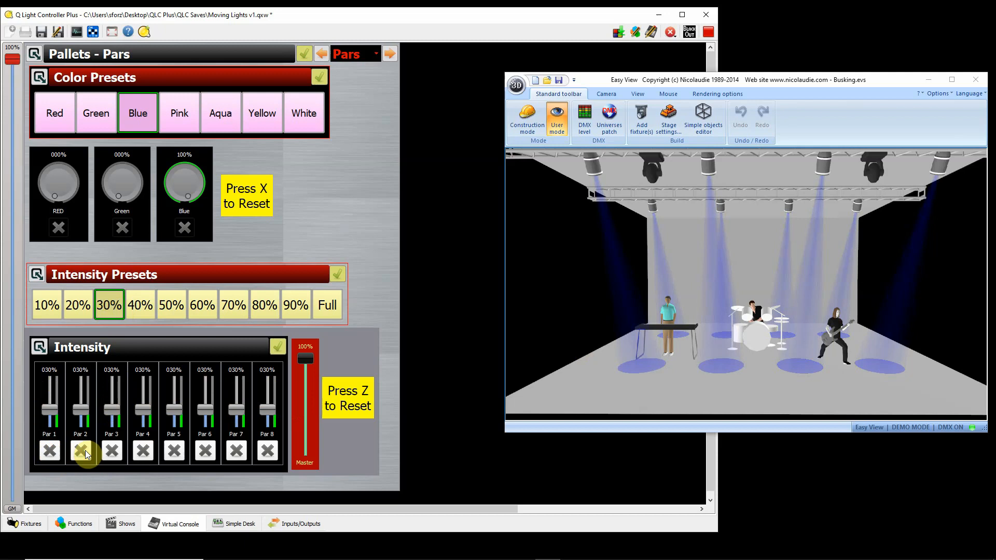
mouse_move(109, 305)
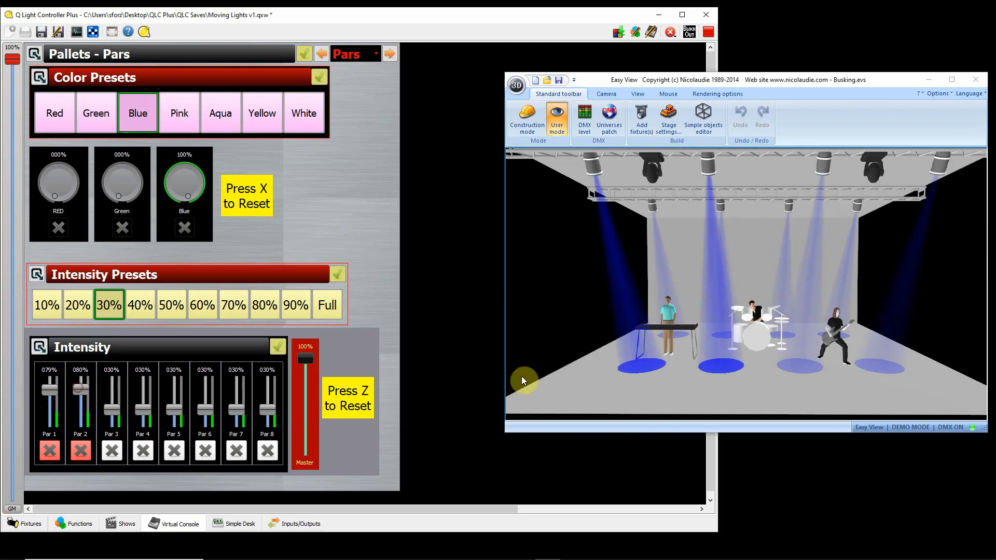
mouse_move(839, 356)
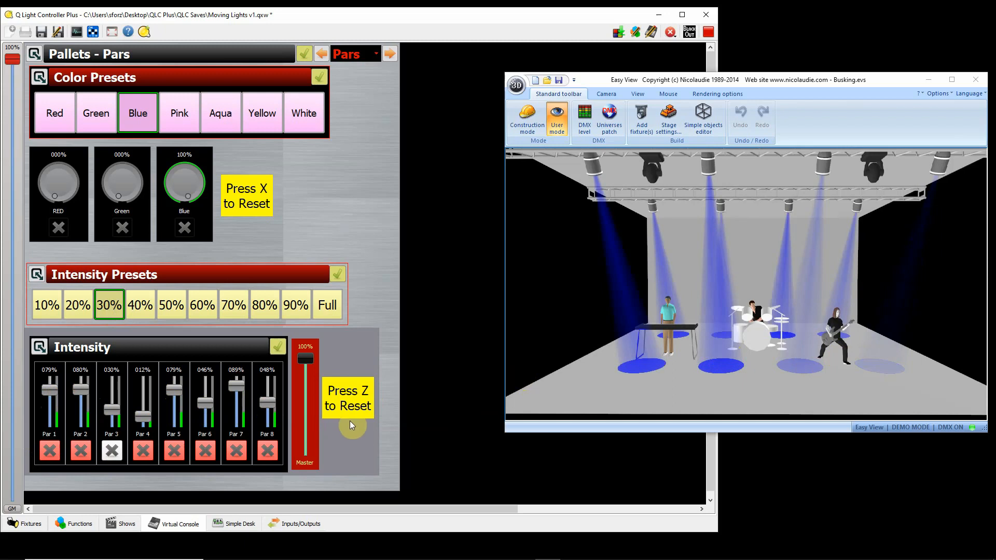
mouse_move(359, 354)
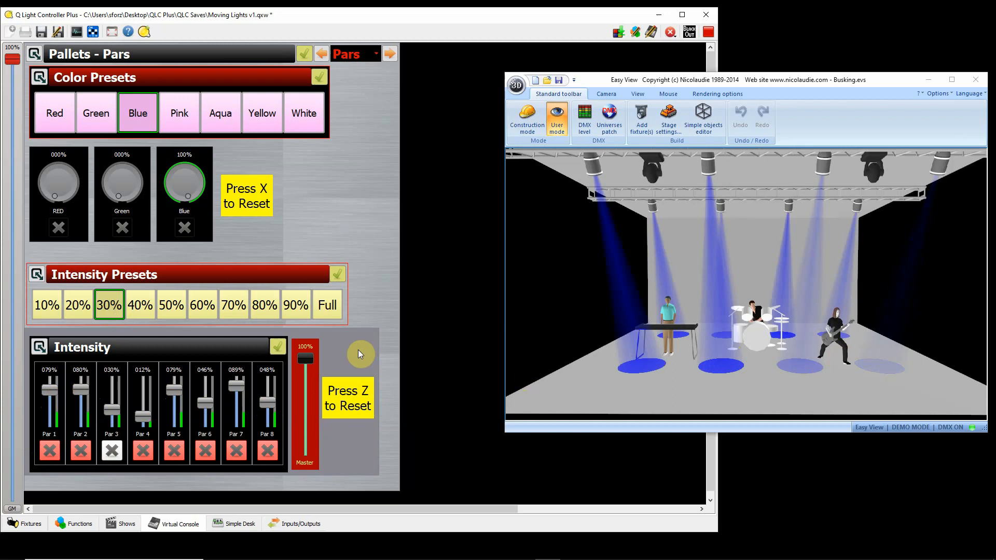
mouse_move(337, 420)
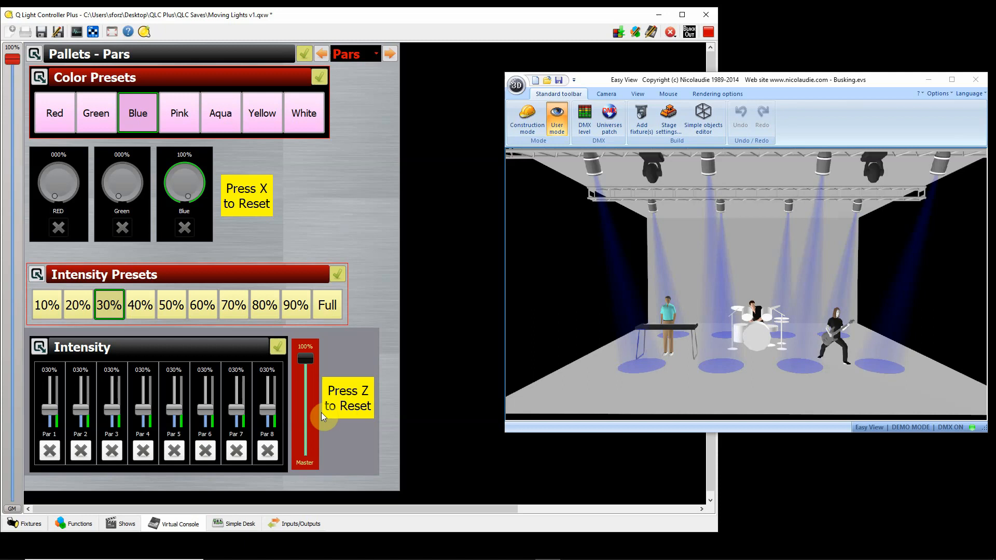
mouse_move(35, 395)
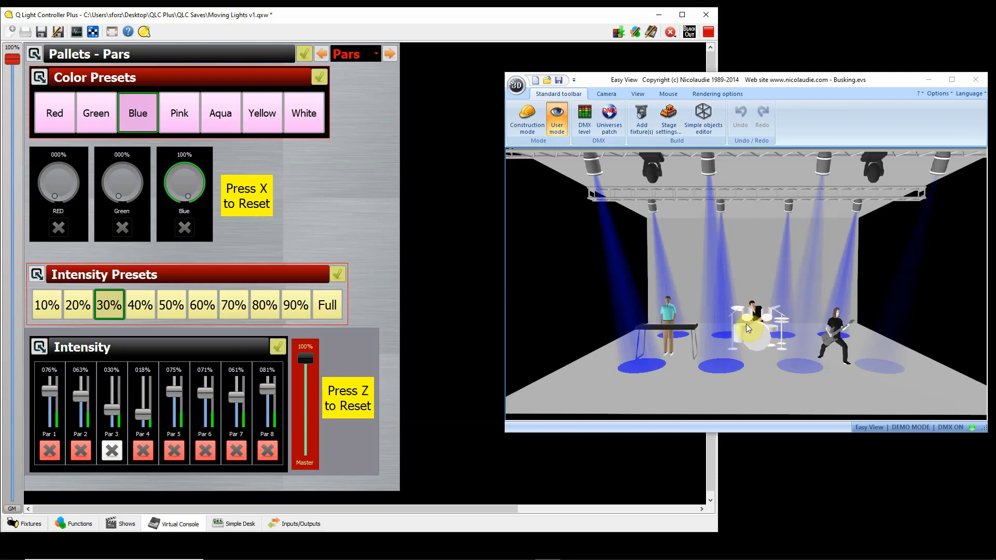
mouse_move(791, 369)
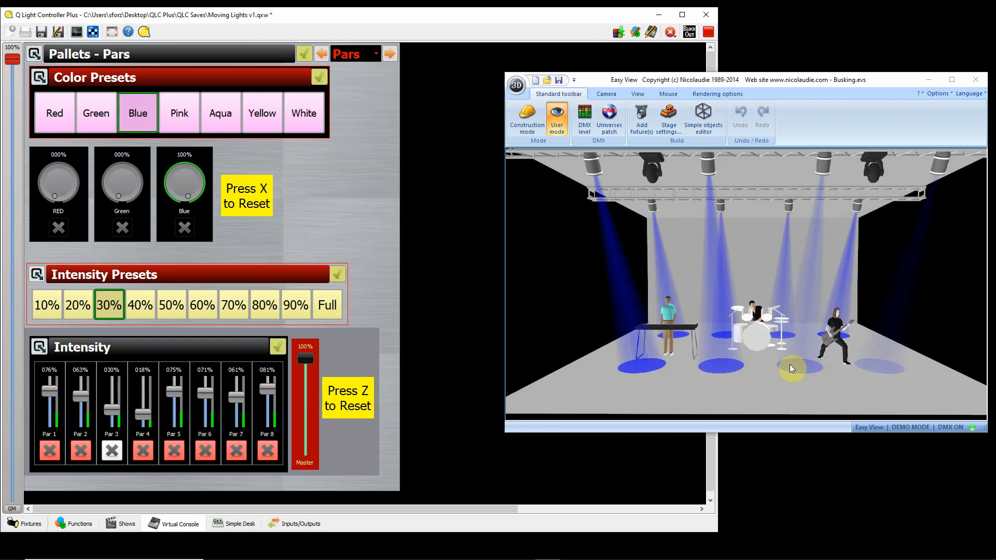
mouse_move(787, 375)
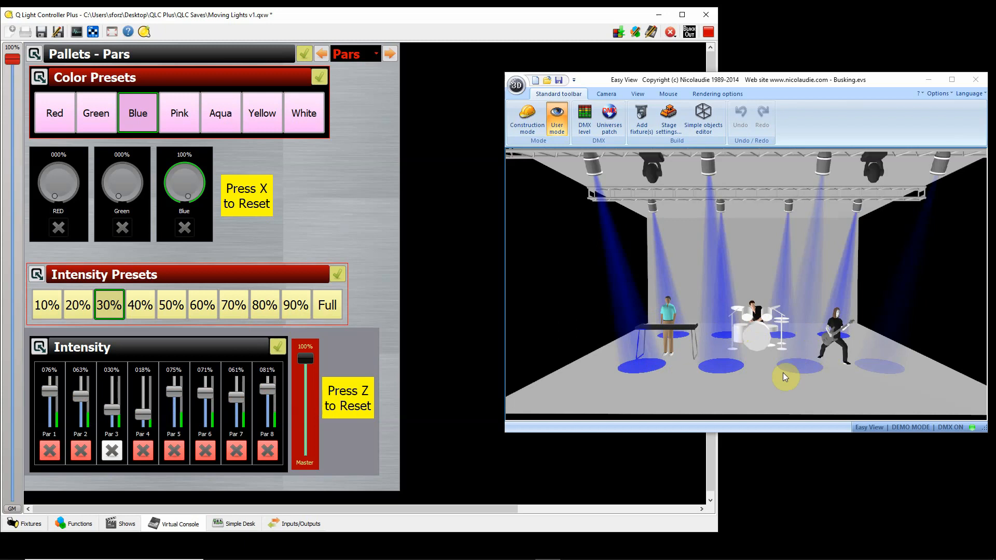
mouse_move(752, 338)
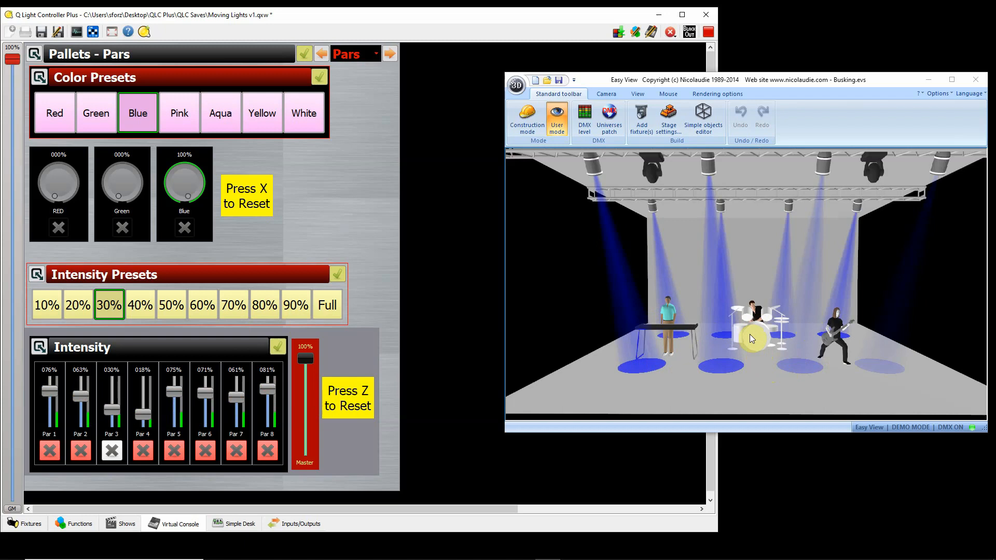
mouse_move(343, 208)
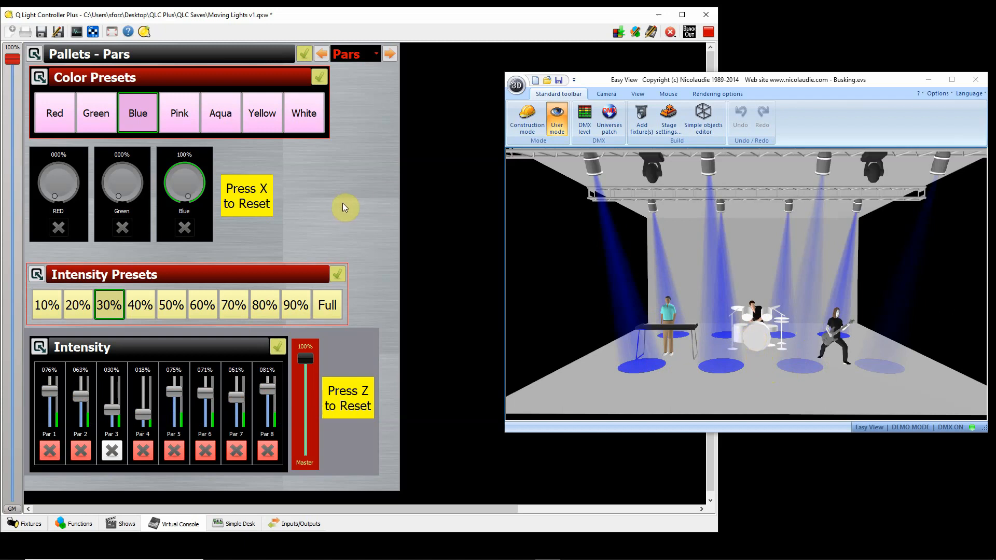
mouse_move(223, 160)
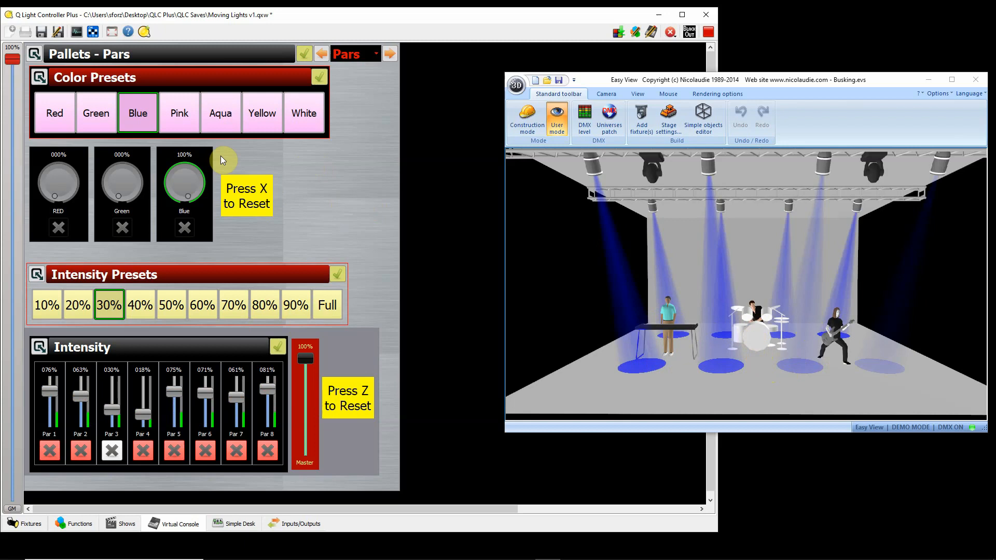
mouse_move(258, 272)
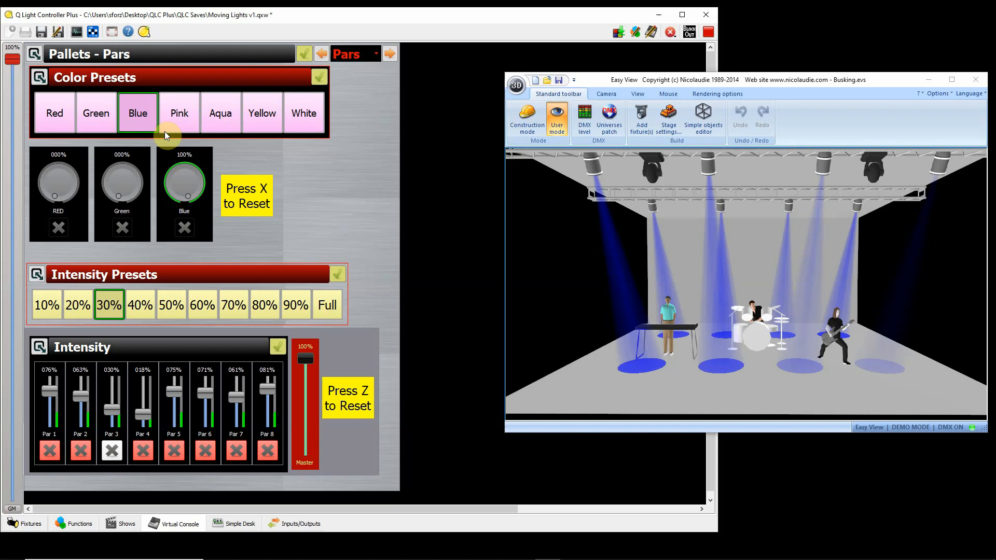
mouse_move(178, 112)
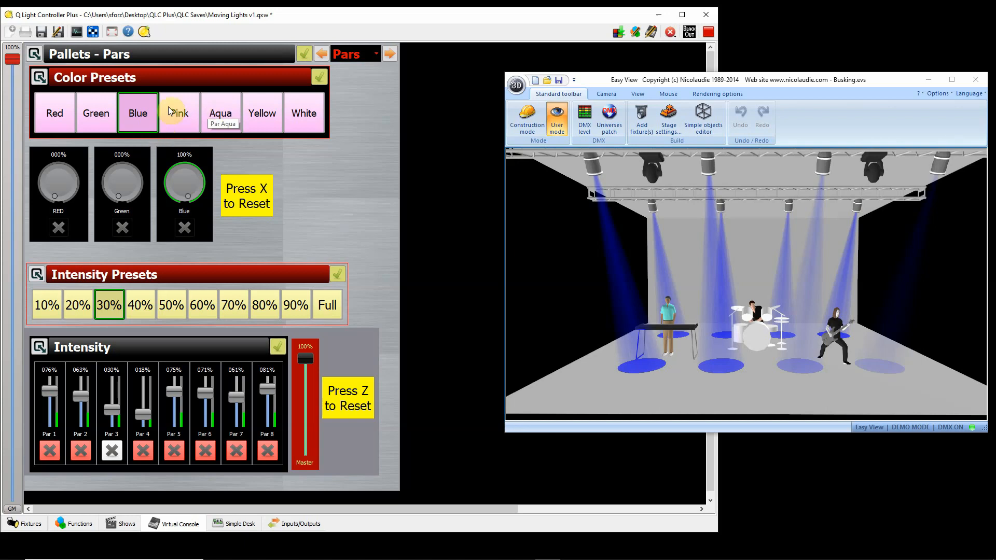
mouse_move(89, 203)
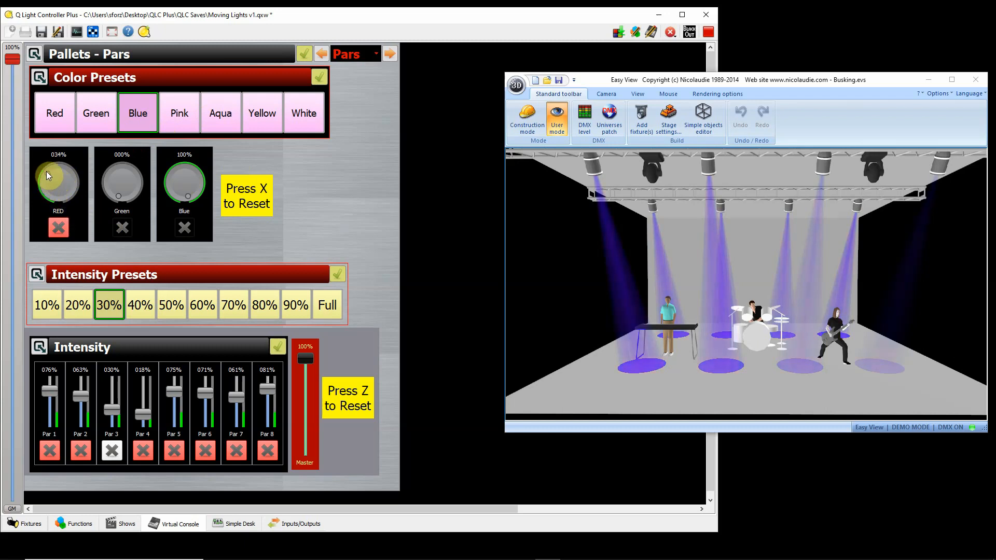
- Drag the RED colour knob down toward 0% so the Pars wash in pure blue
left_click(59, 180)
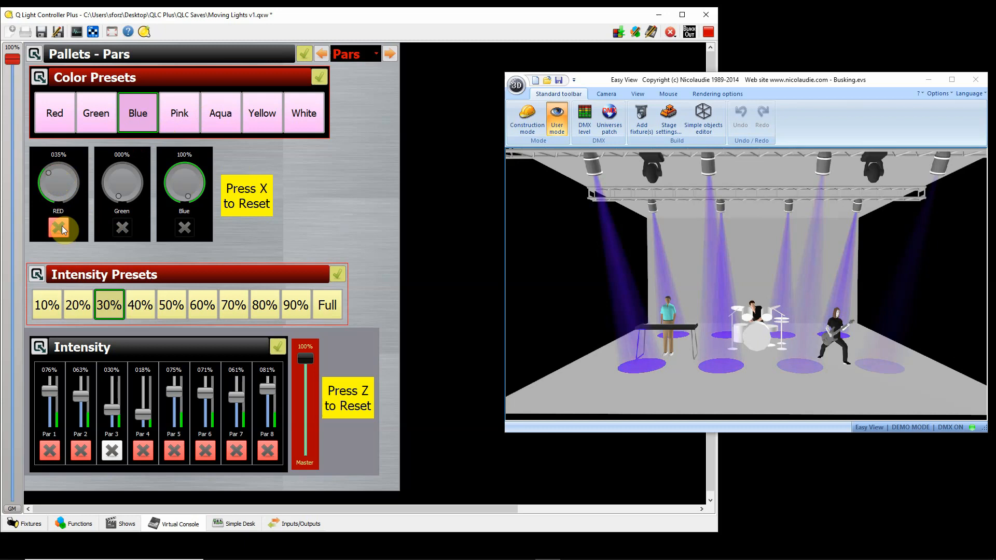
mouse_move(58, 228)
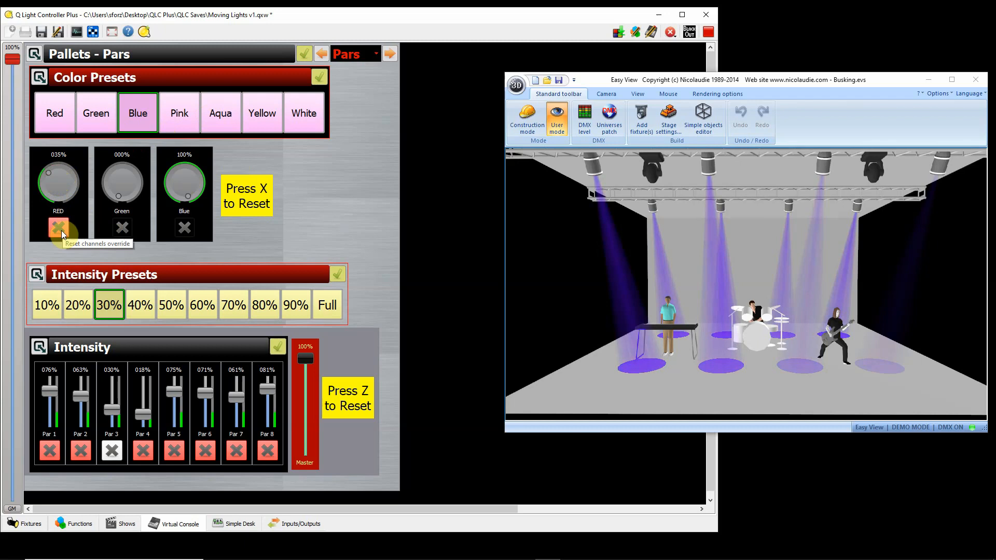
mouse_move(138, 112)
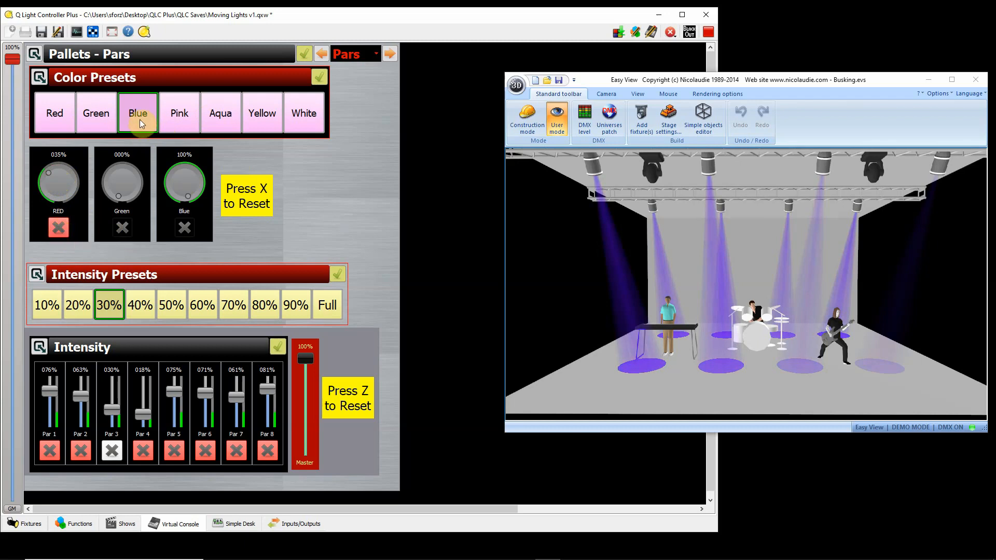
mouse_move(48, 176)
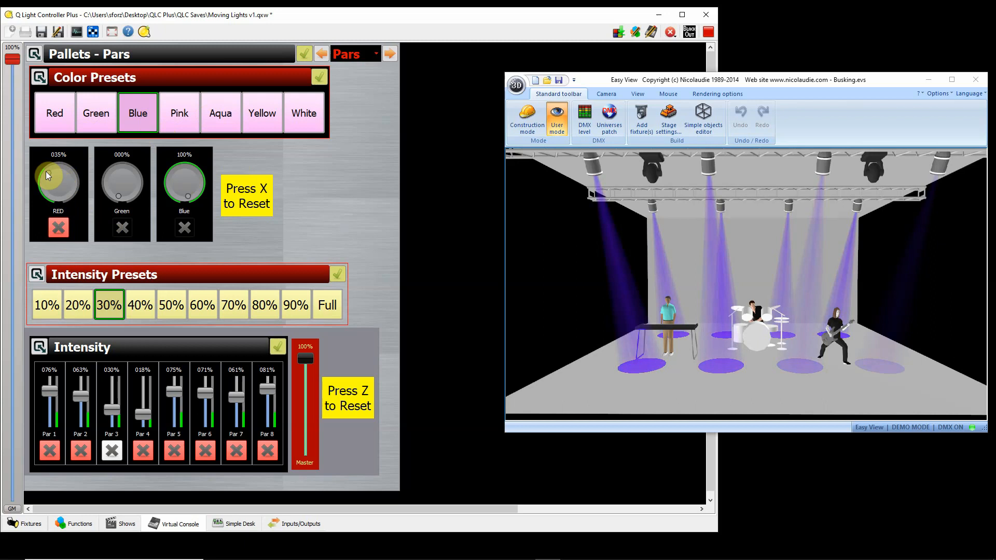
left_click_drag(58, 177, 58, 189)
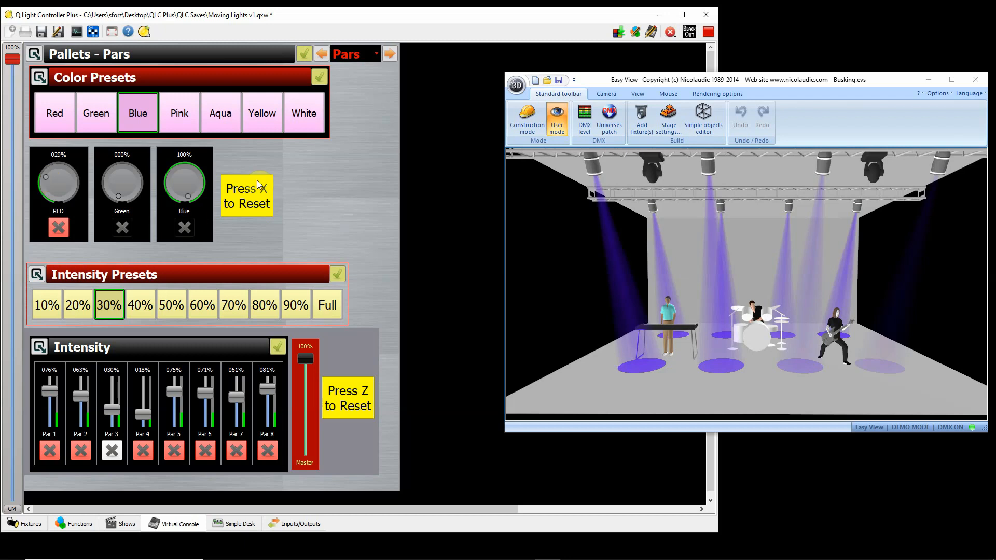
mouse_move(253, 208)
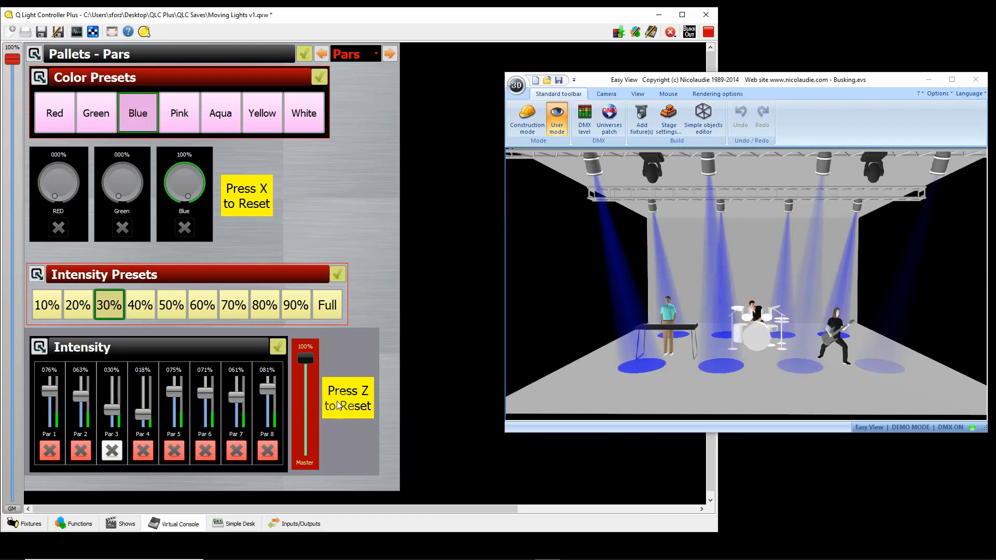
- Reset Par intensities and colours to black out the stage, then move to the Cues page
left_click(108, 305)
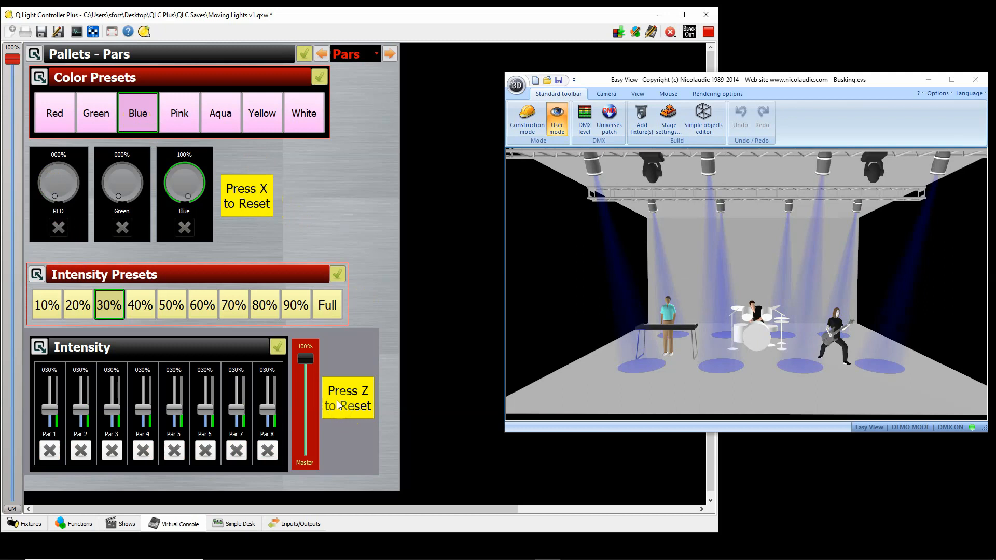
left_click(108, 305)
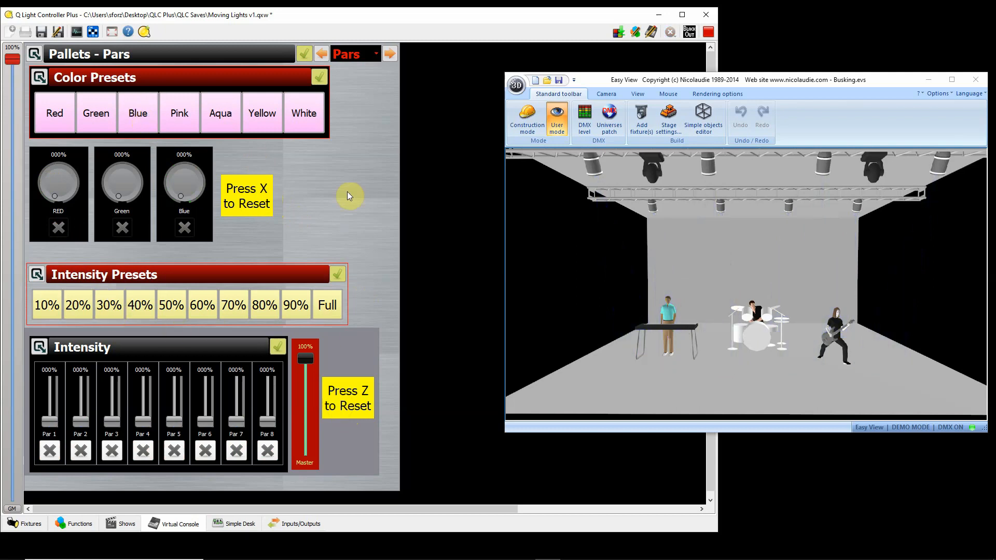
mouse_move(345, 215)
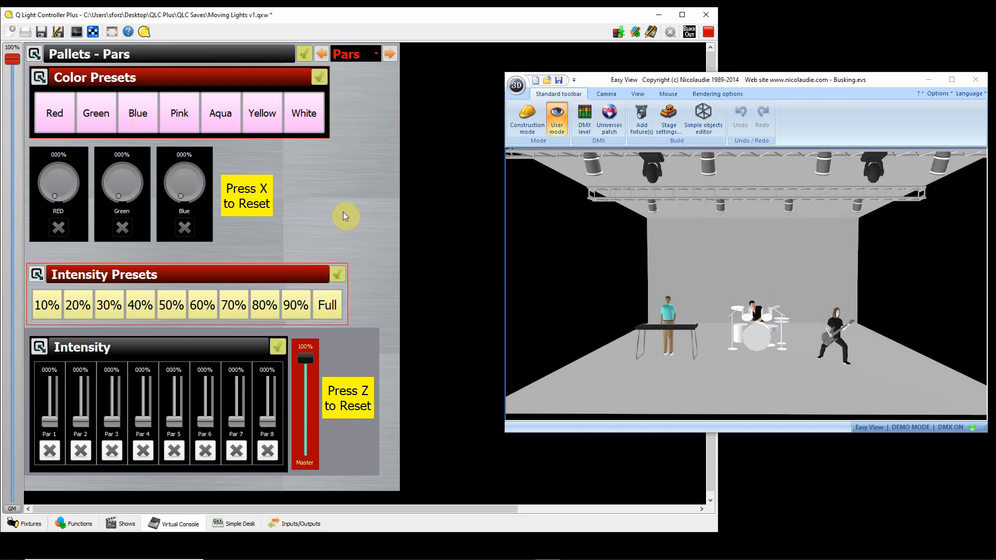
mouse_move(341, 193)
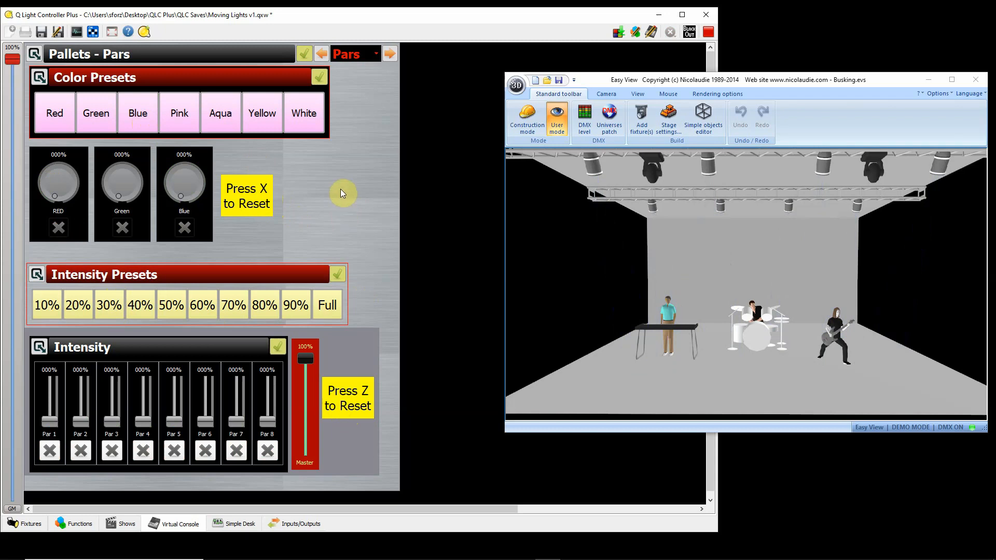
mouse_move(383, 35)
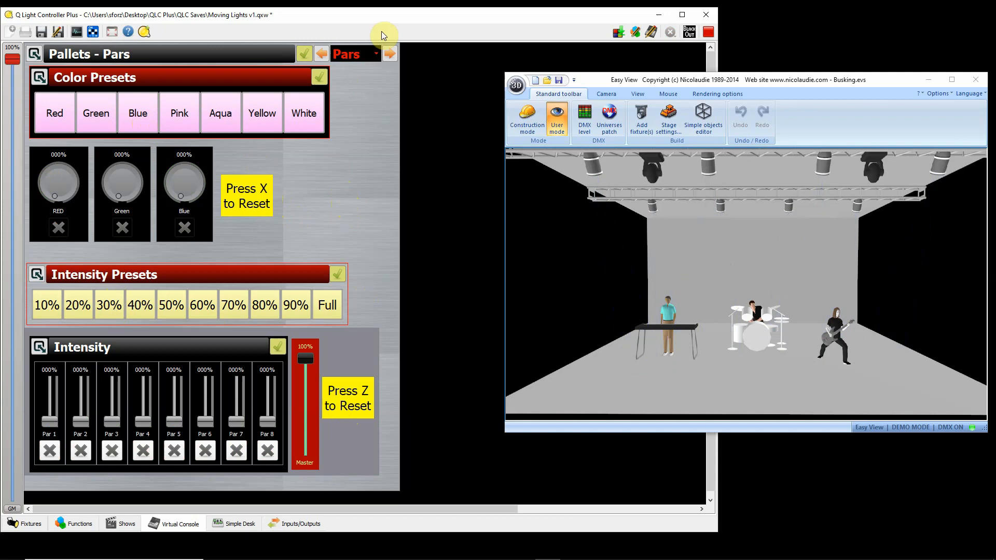
left_click(390, 53)
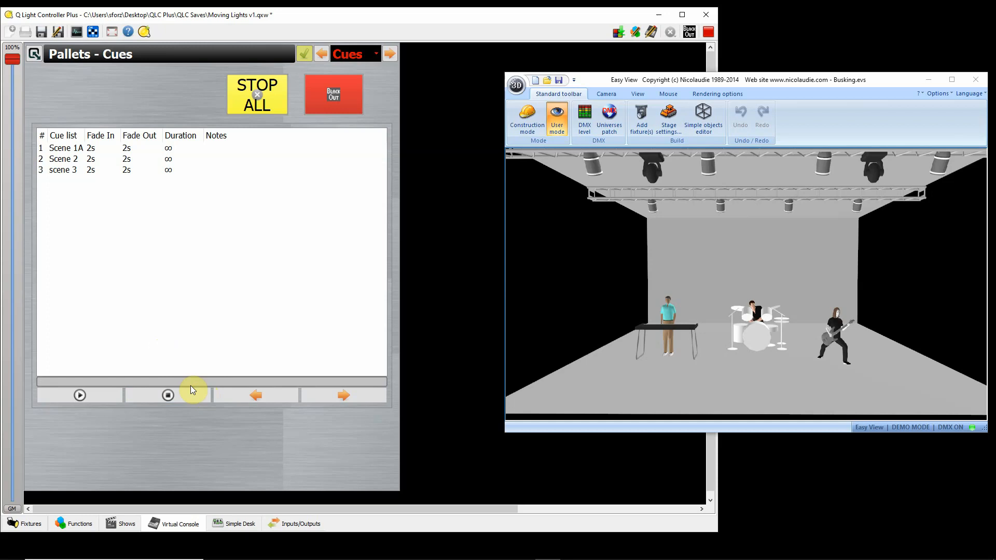
- Start the cue list playing Scene 1A, then return to the Pars control page
left_click(80, 395)
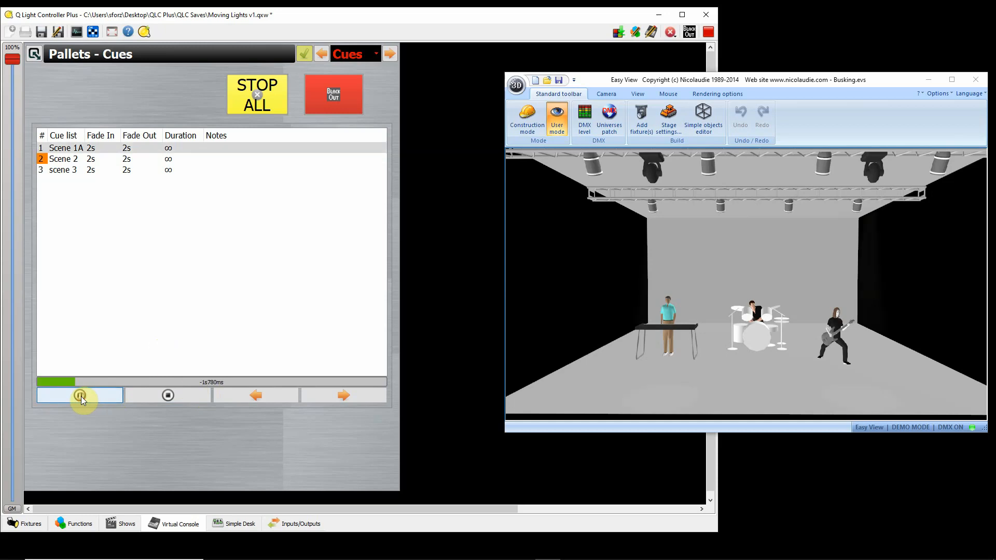
left_click(80, 395)
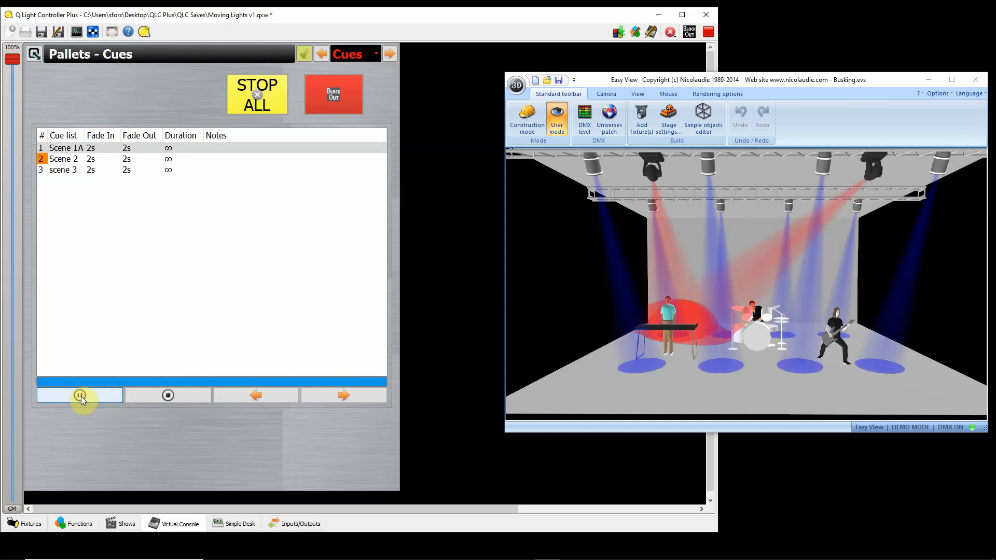
left_click(80, 395)
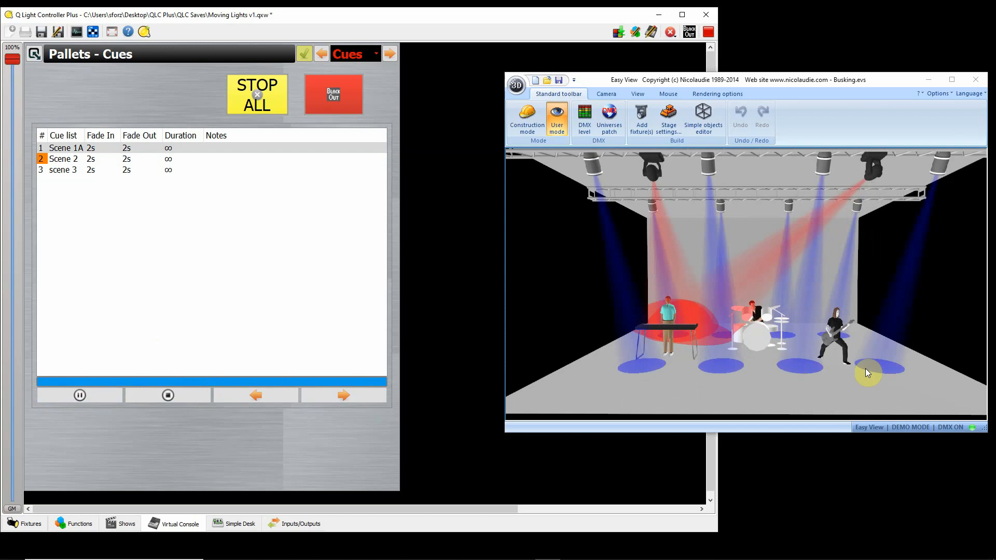
mouse_move(432, 134)
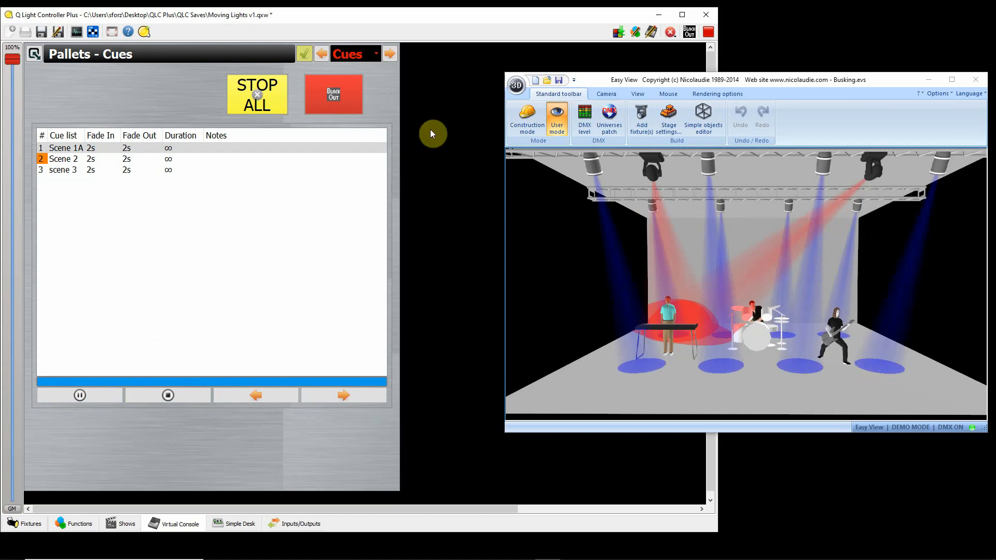
mouse_move(427, 129)
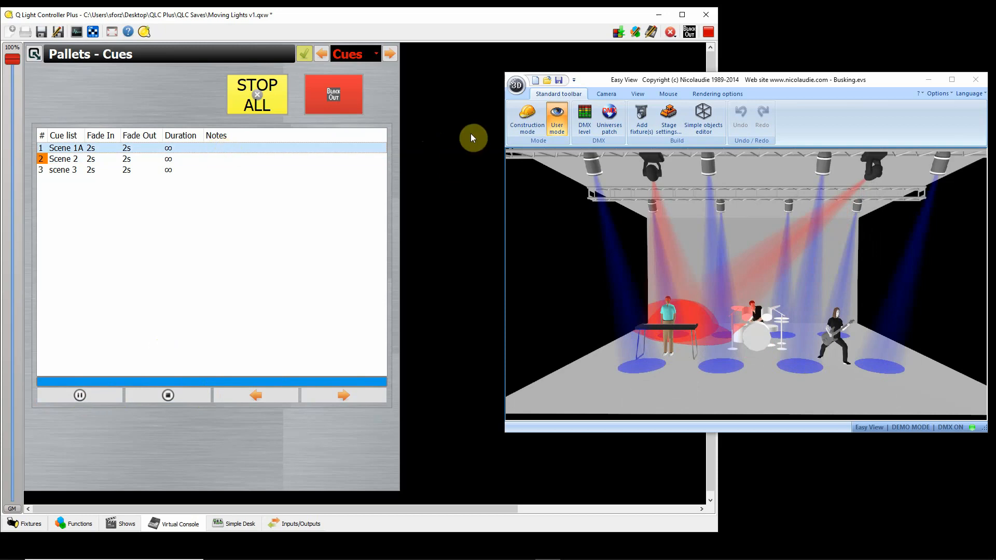
mouse_move(638, 239)
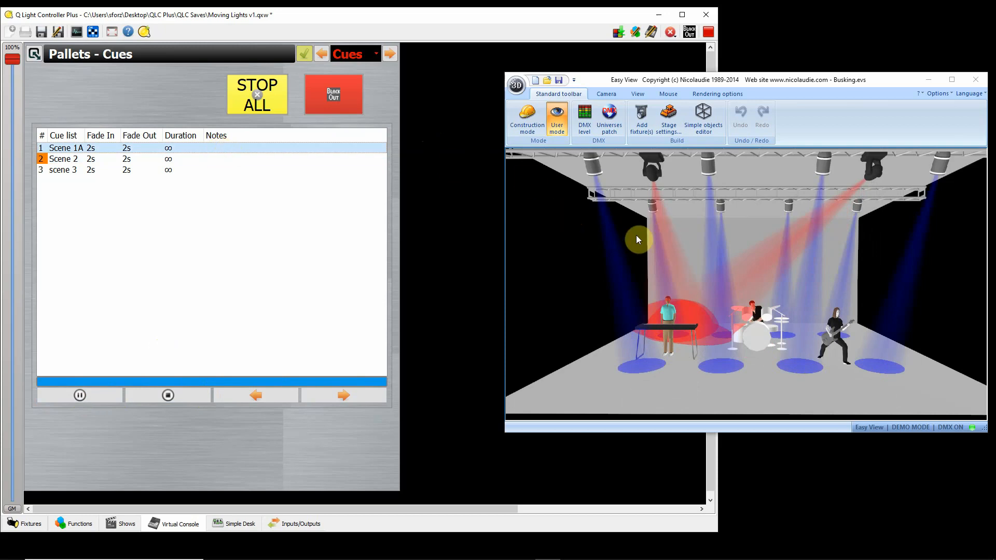
mouse_move(621, 243)
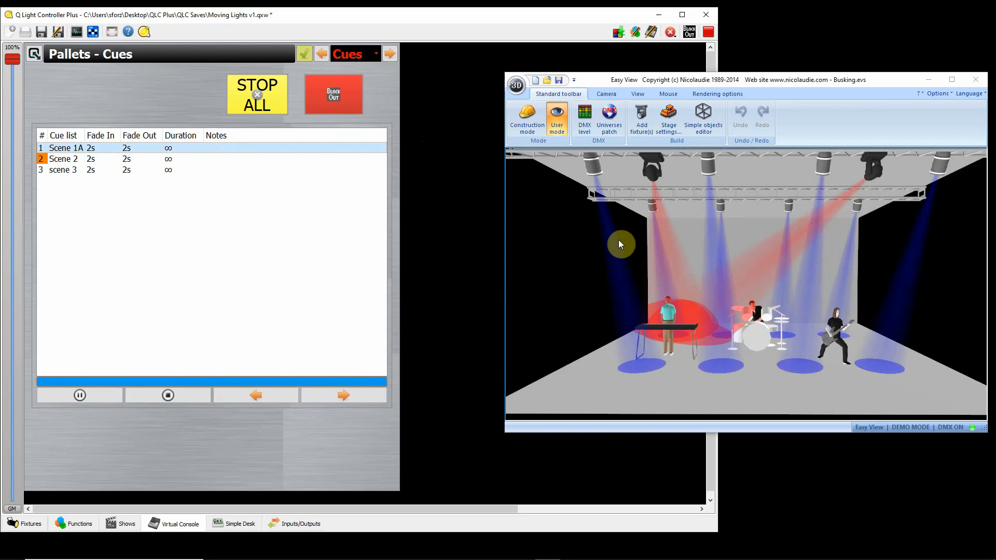
left_click(389, 53)
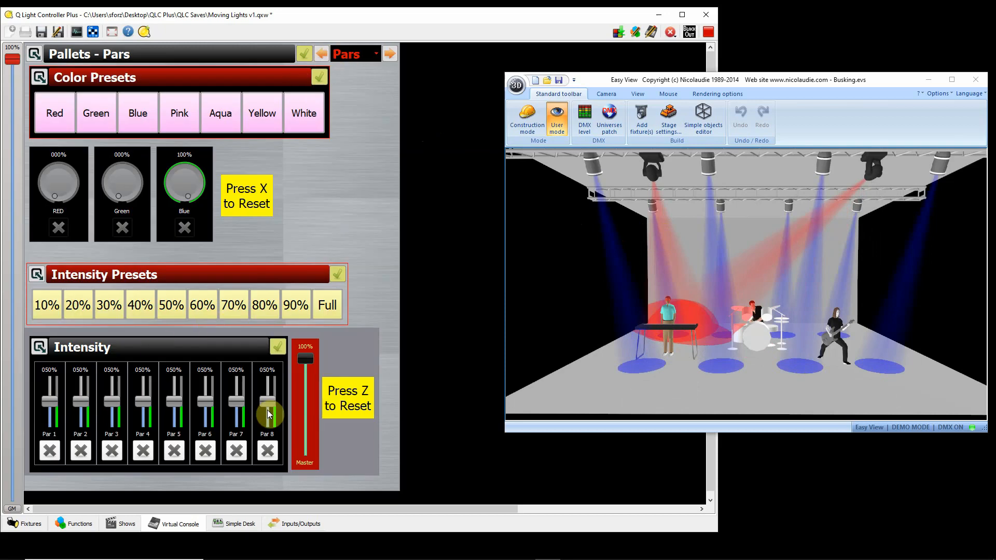
- Preview the Pars at 50%, 60% and 80% intensity presets, dropping back to 50%
left_click(171, 305)
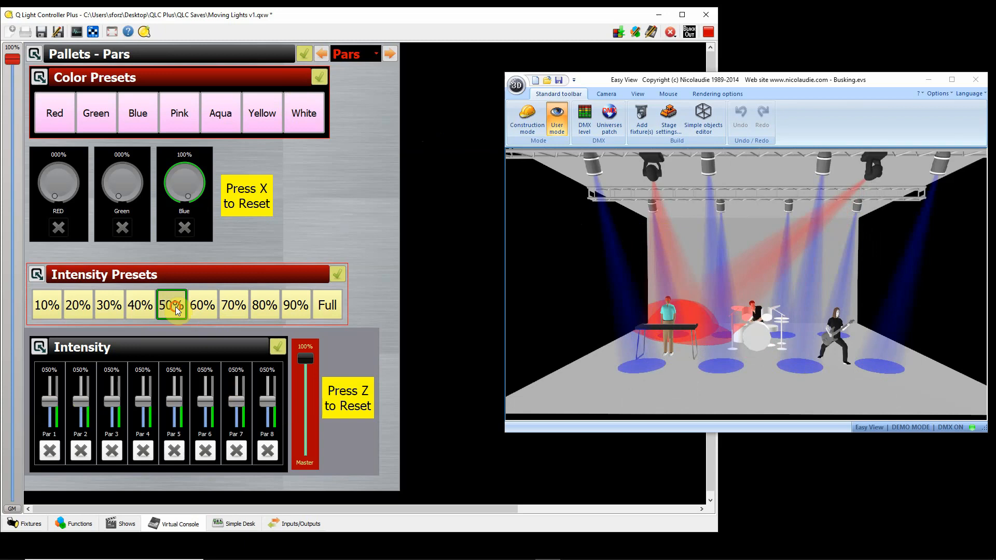
left_click(203, 305)
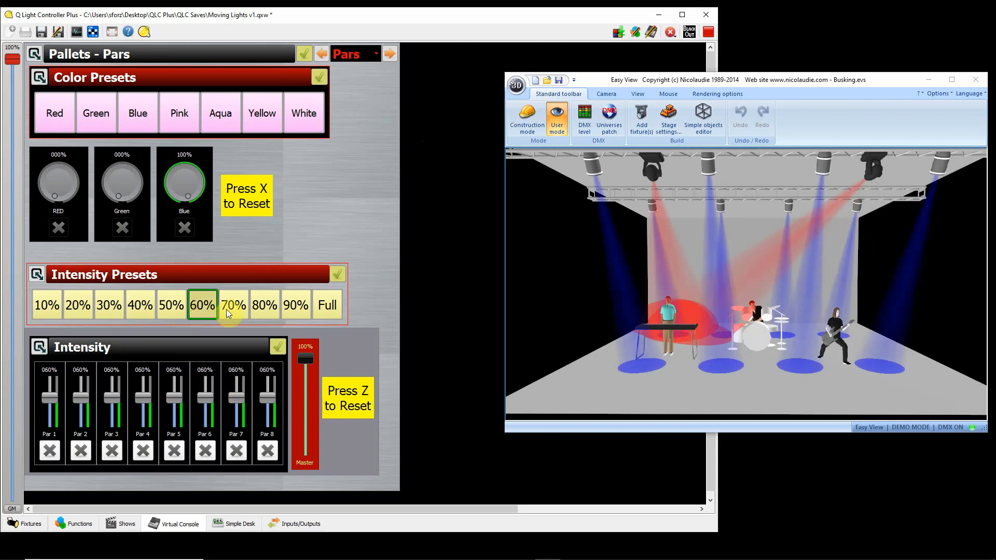
left_click(109, 305)
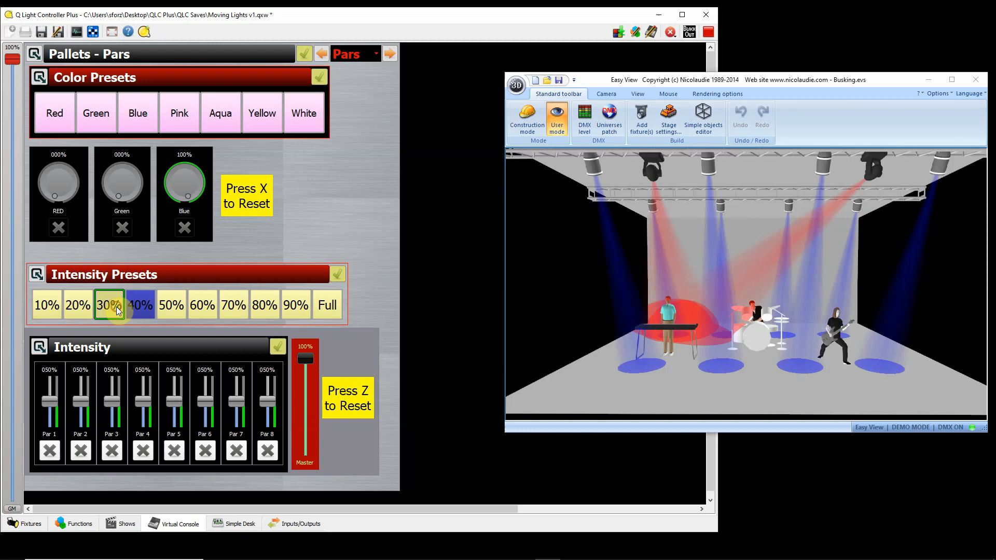
left_click(203, 305)
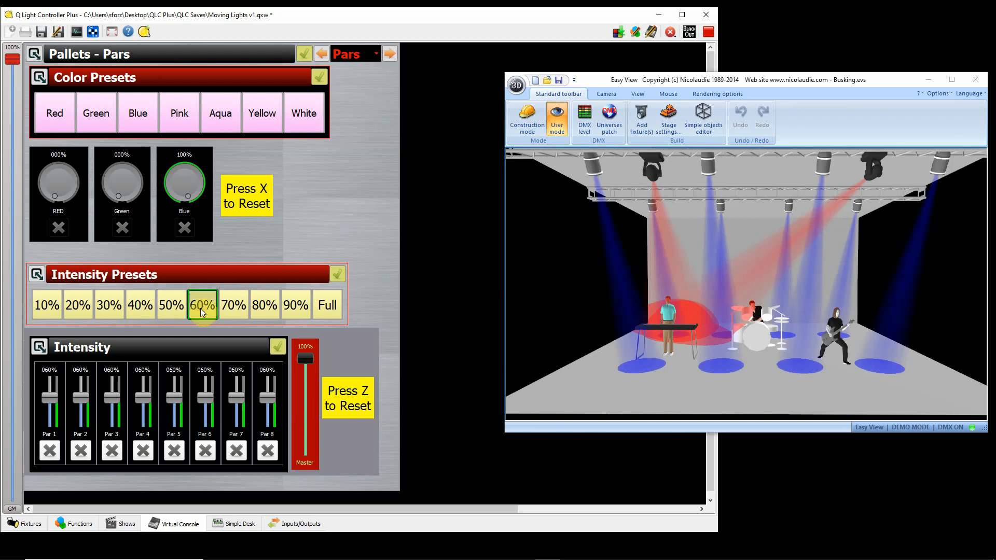
left_click(265, 305)
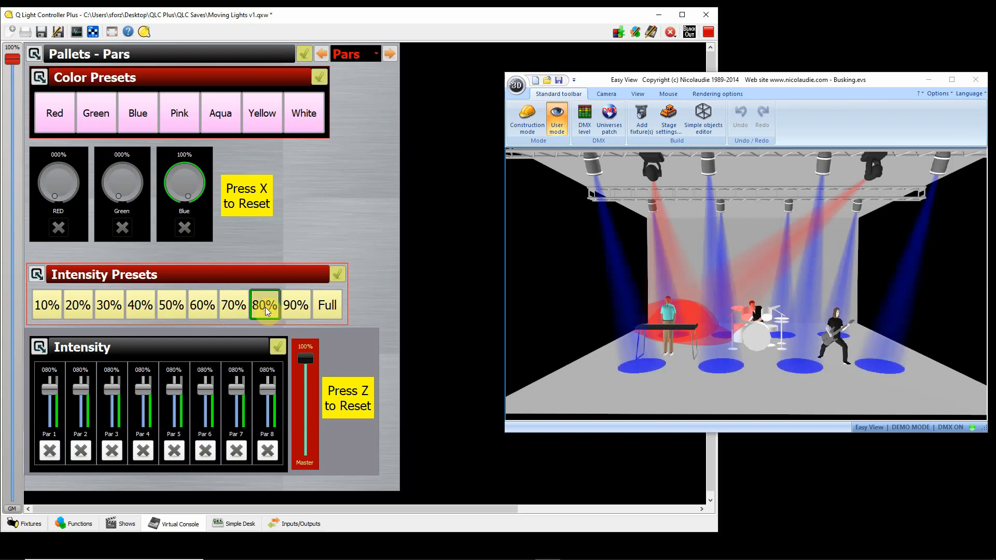
mouse_move(265, 305)
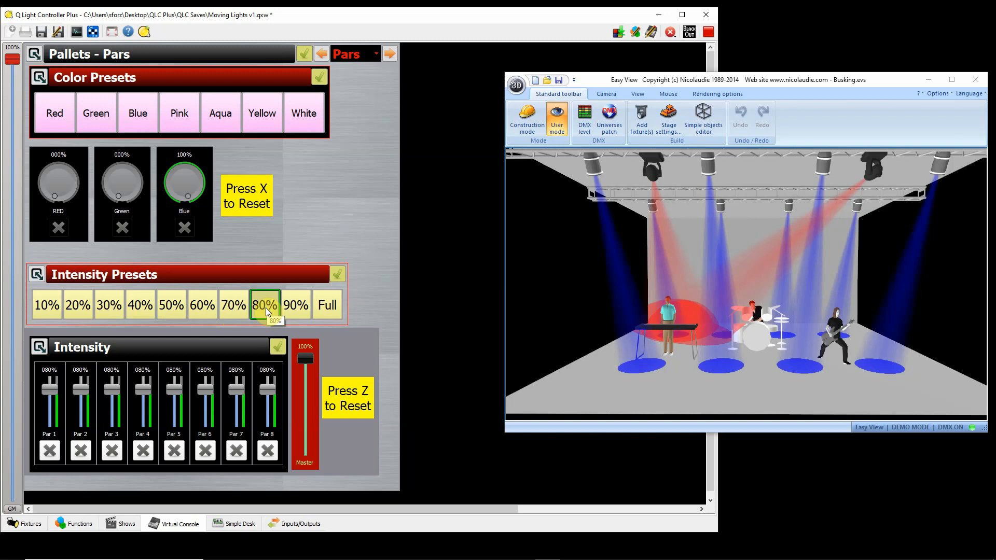
mouse_move(235, 348)
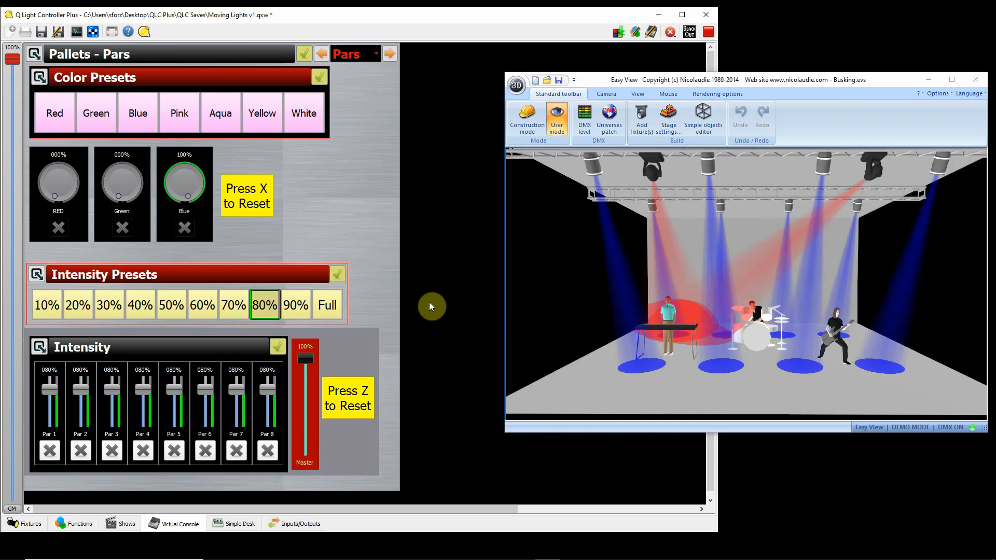
left_click(171, 305)
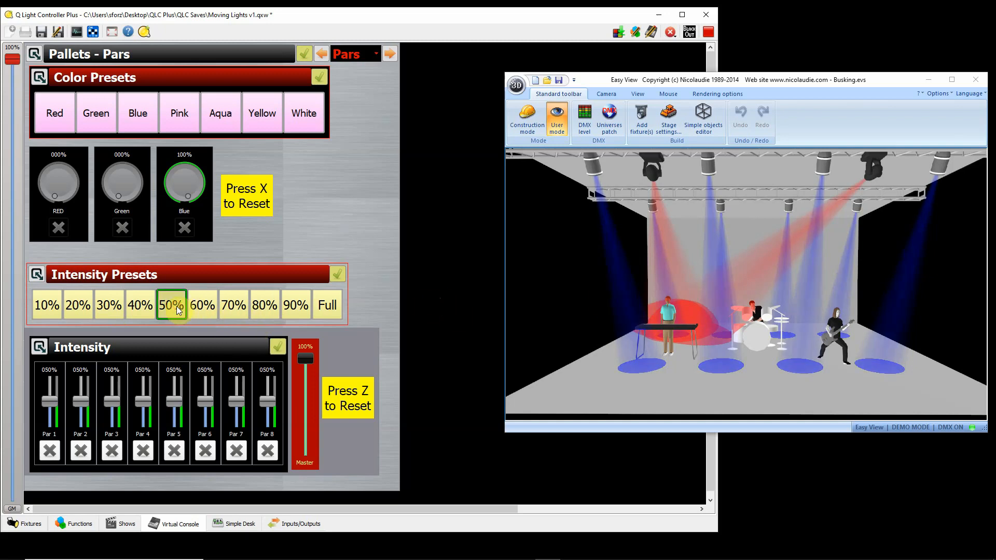
- Try the 60% and brighter presets again and settle the blue Pars at 50% intensity
left_click(202, 305)
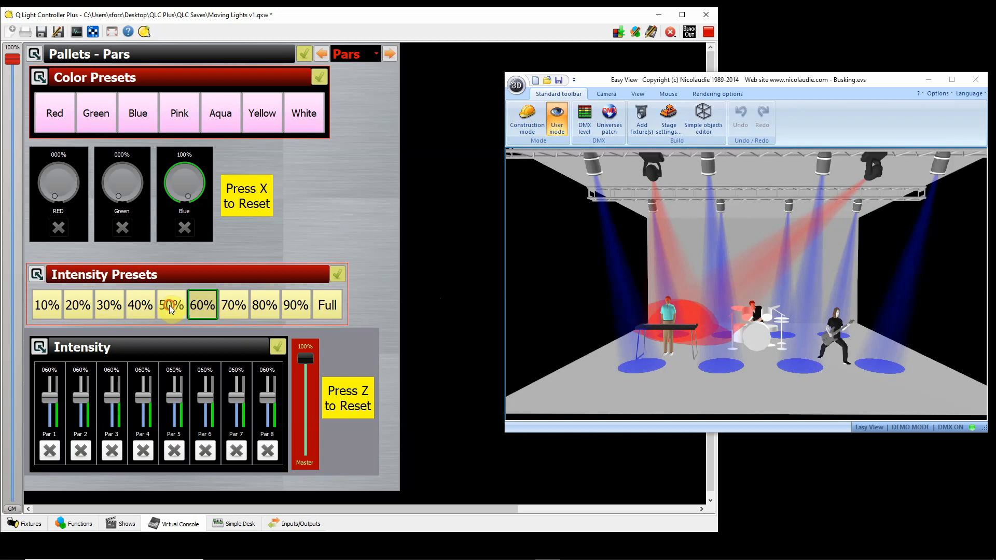
left_click(78, 305)
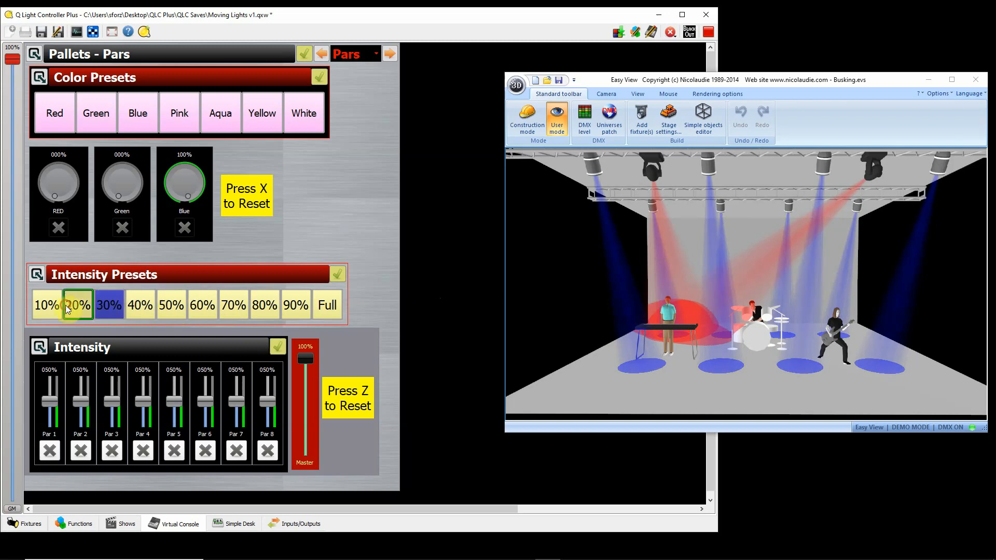
left_click(171, 305)
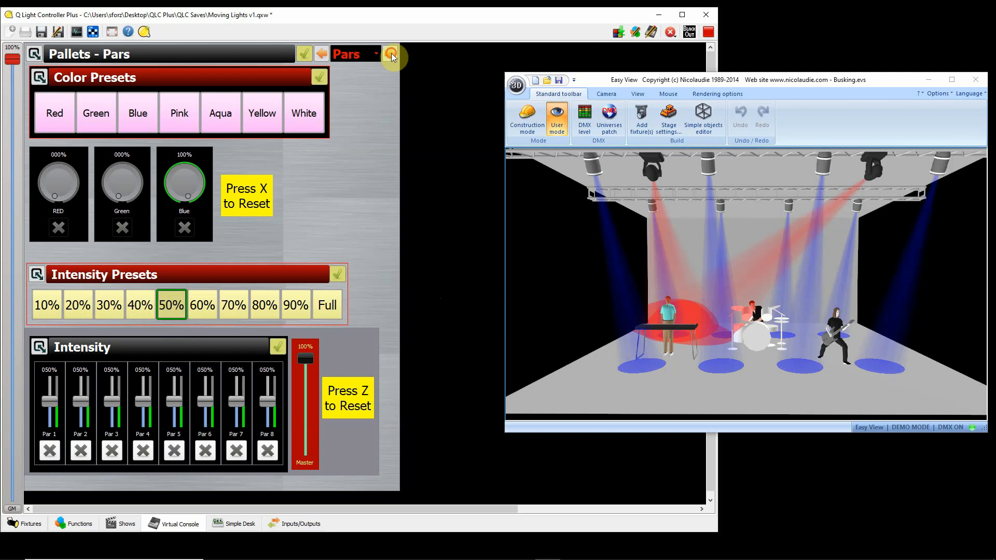
left_click(389, 52)
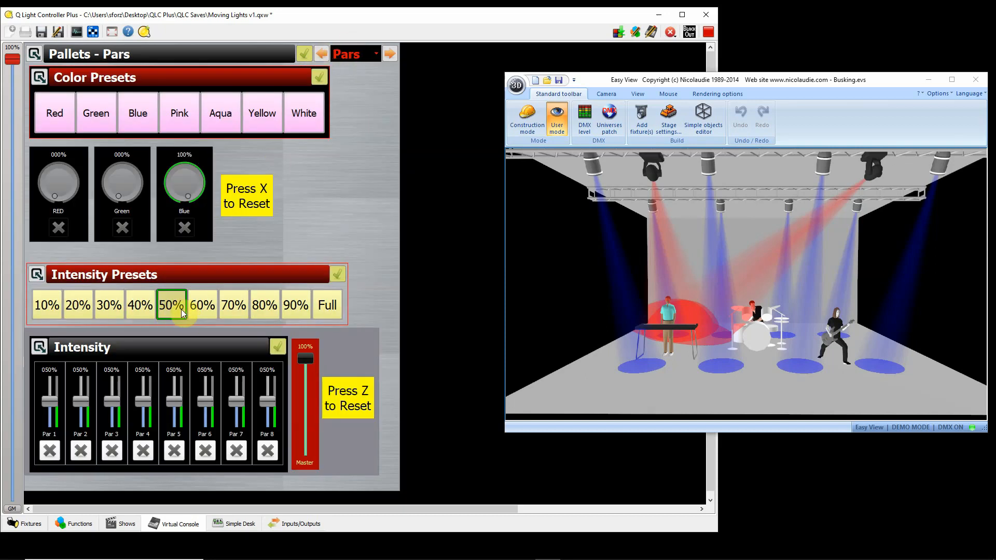
mouse_move(203, 305)
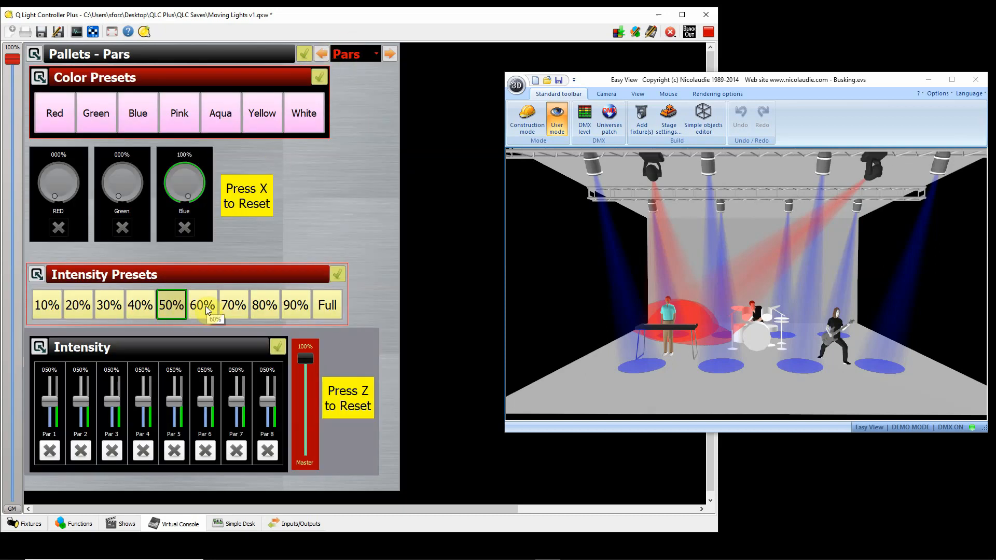
left_click(202, 305)
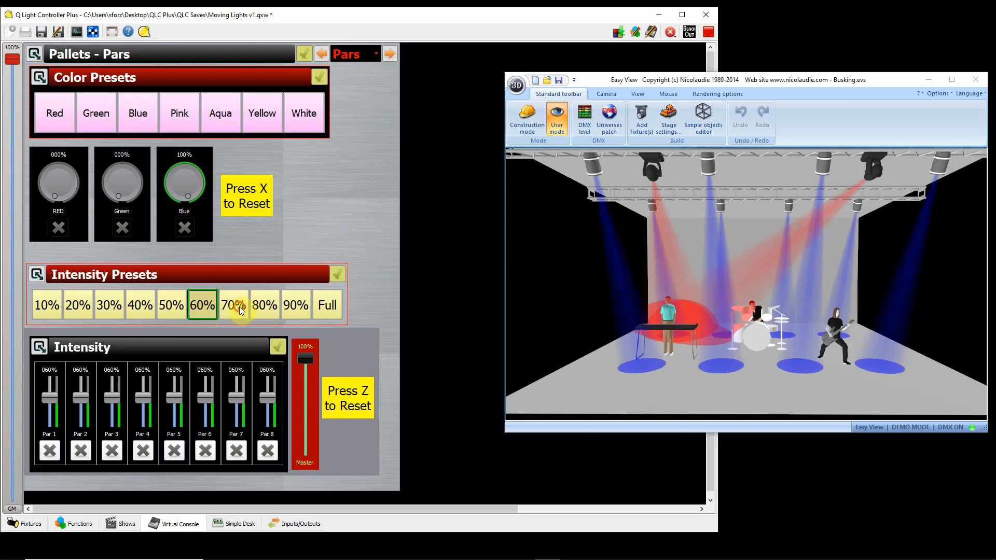
left_click(264, 305)
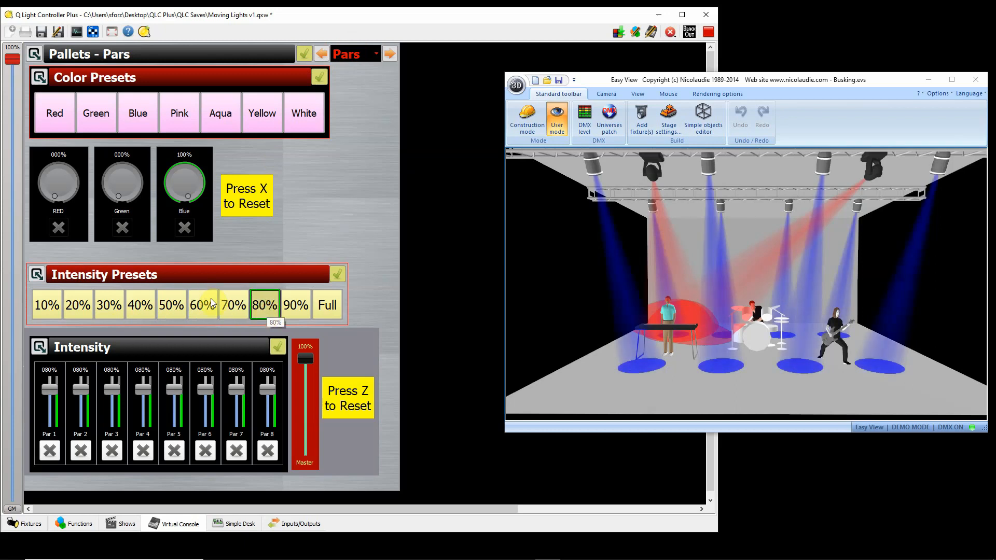
left_click(171, 305)
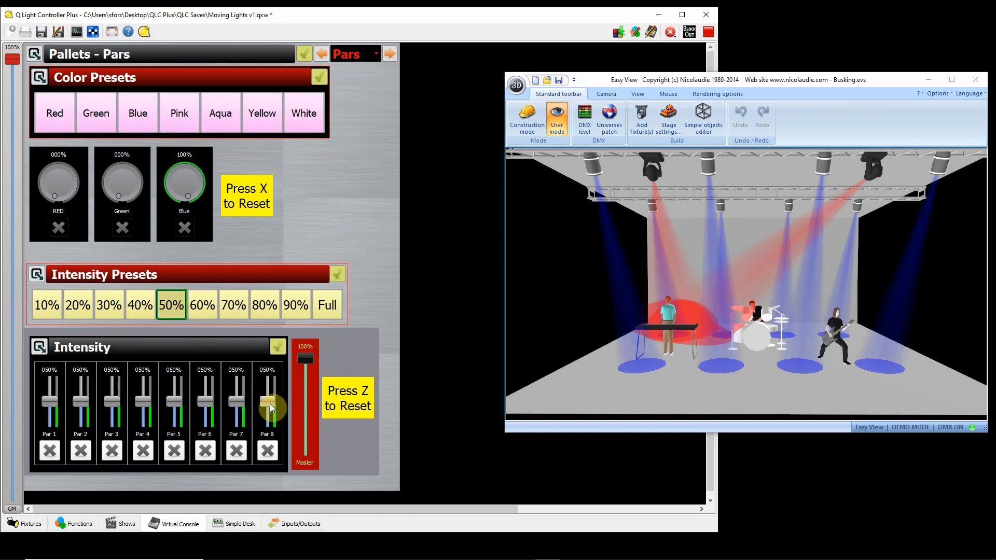
mouse_move(61, 403)
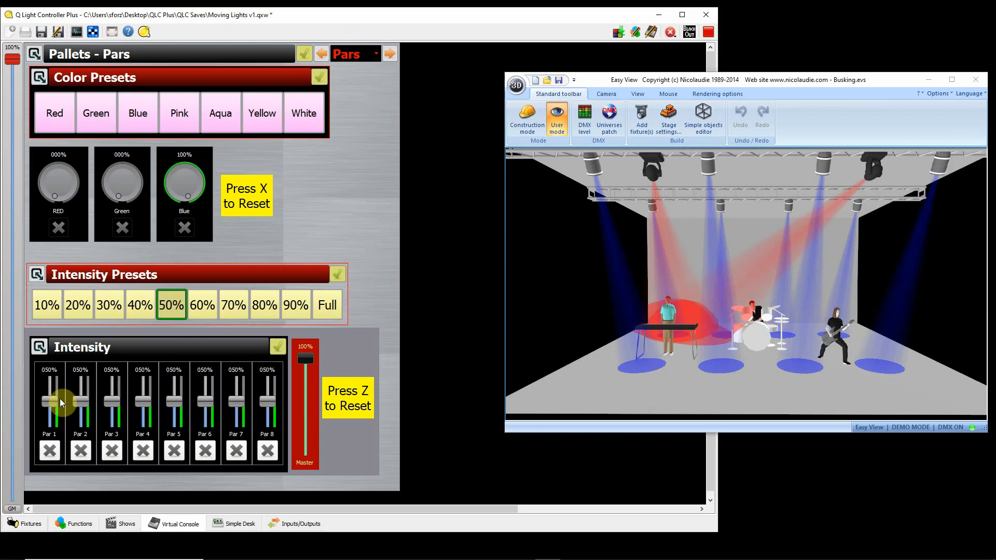
mouse_move(274, 416)
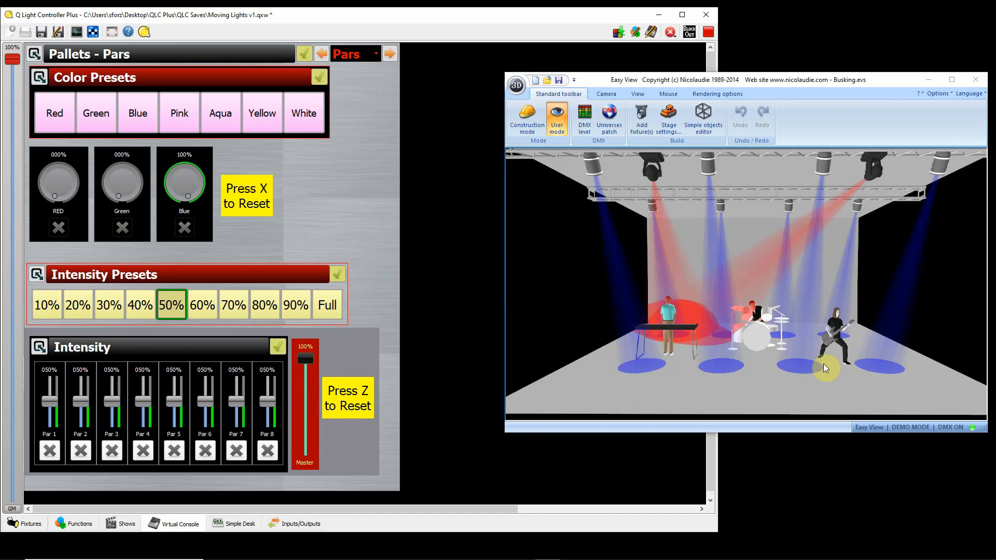
mouse_move(648, 381)
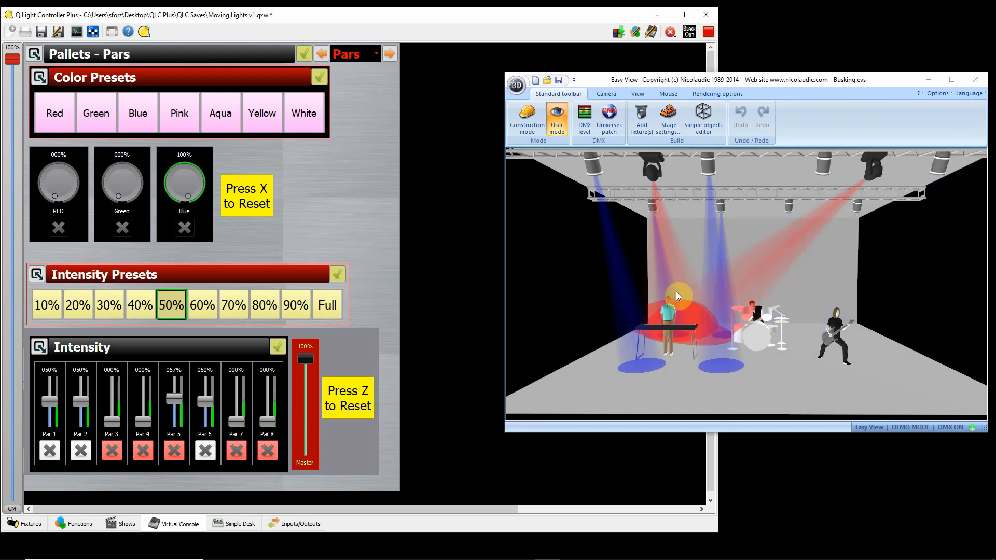
mouse_move(526, 296)
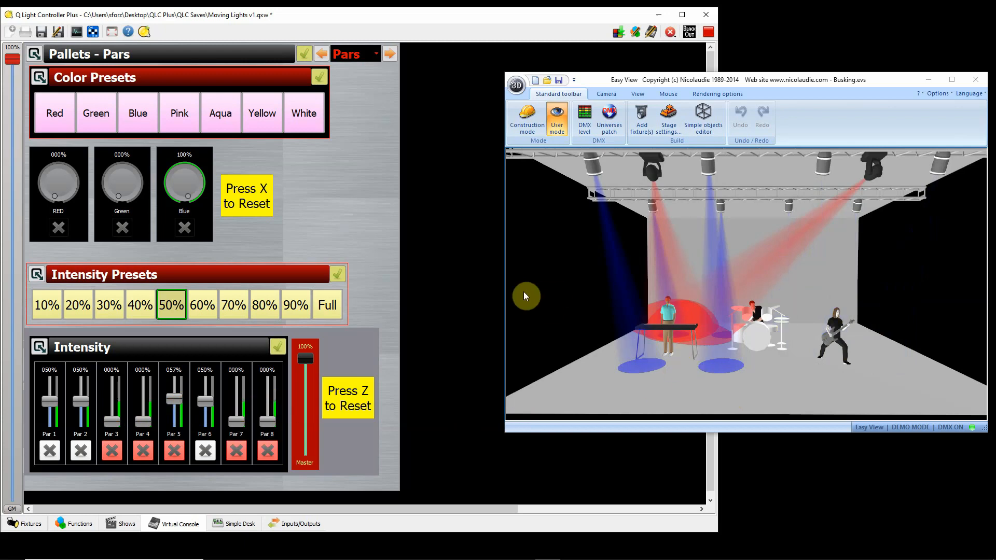
mouse_move(624, 40)
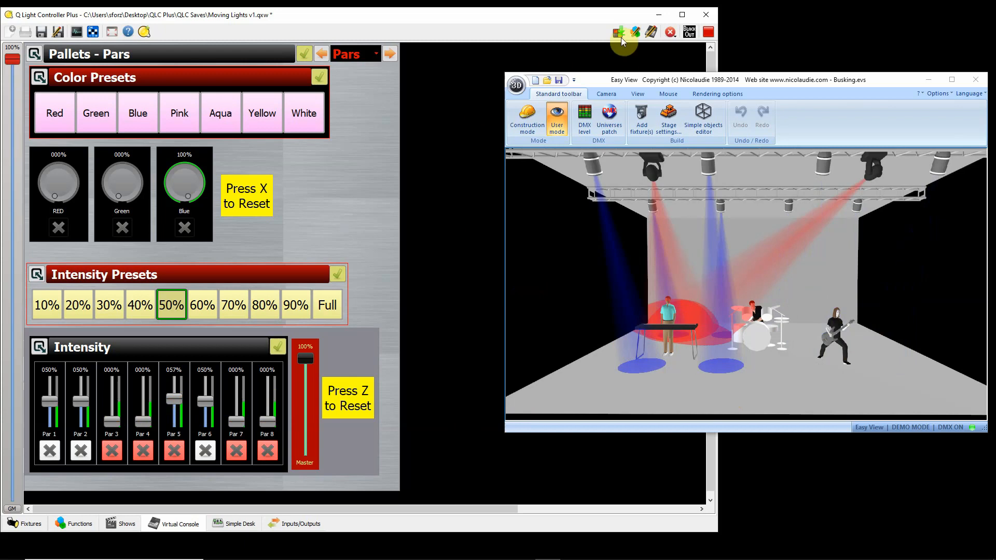
mouse_move(618, 34)
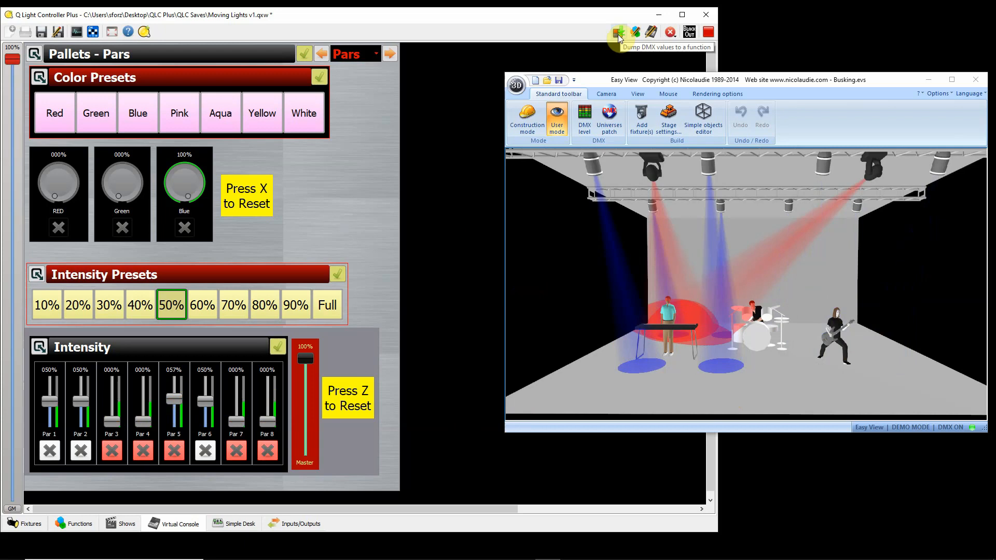
mouse_move(610, 38)
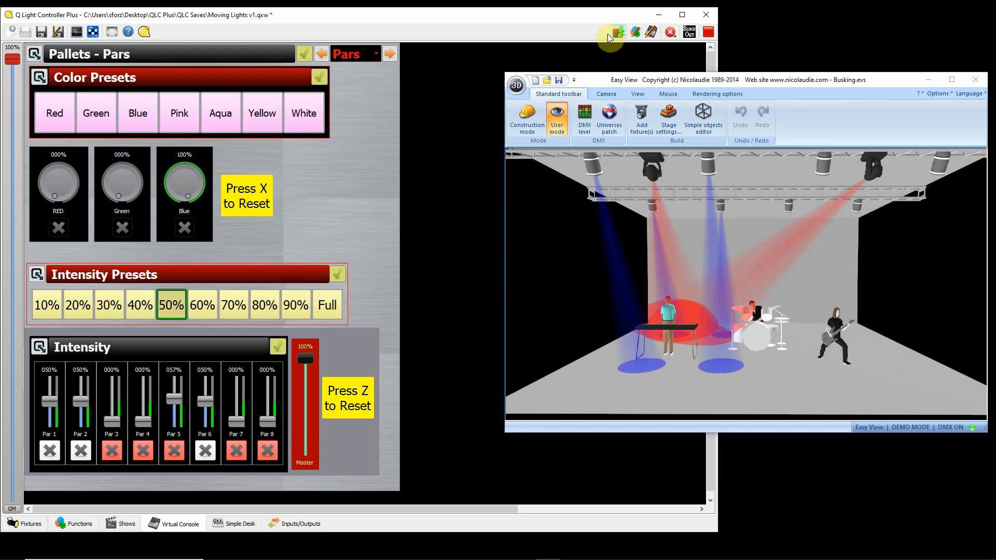
- Dump the current DMX values into a new scene named 'Scene 1B' and confirm
left_click(617, 31)
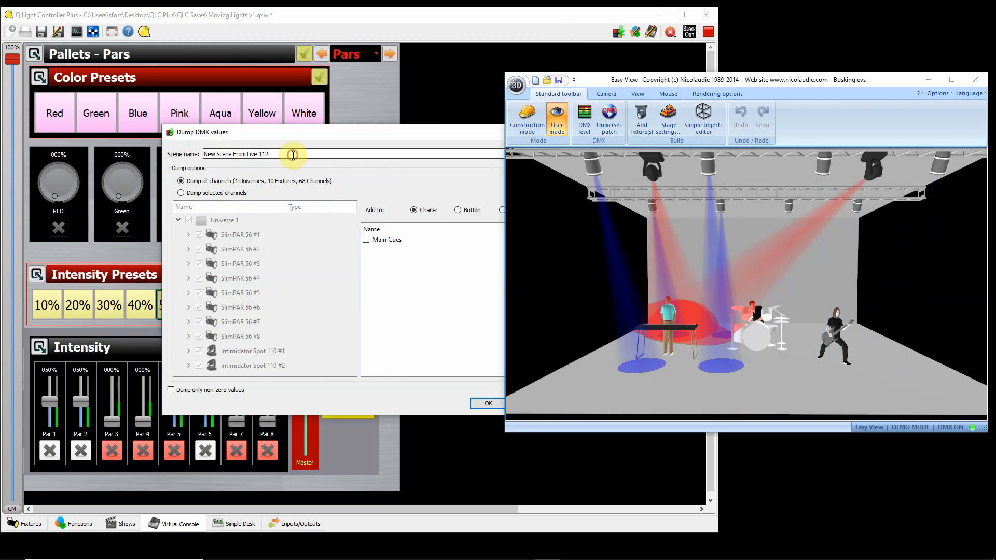
triple_click(235, 153)
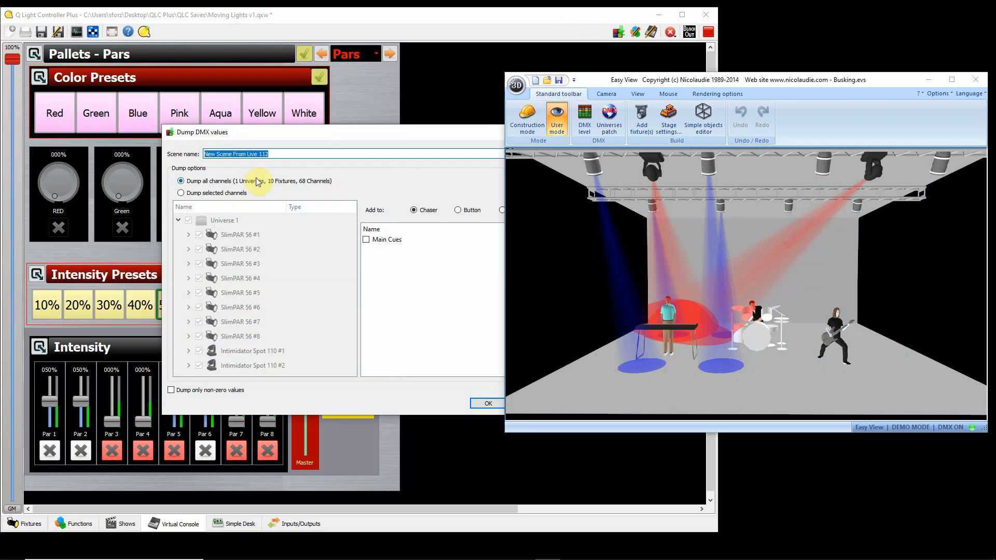
type("Sc")
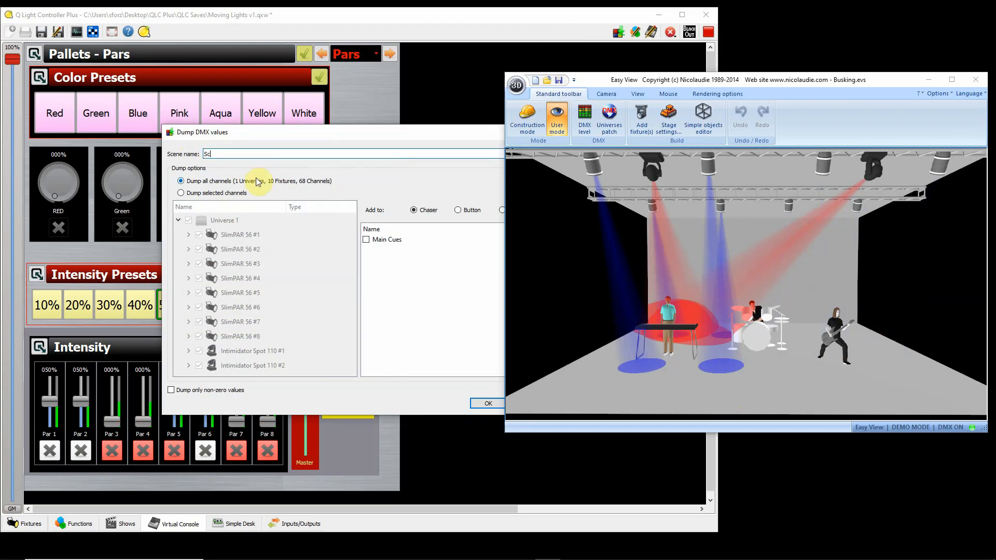
type("ene 1B")
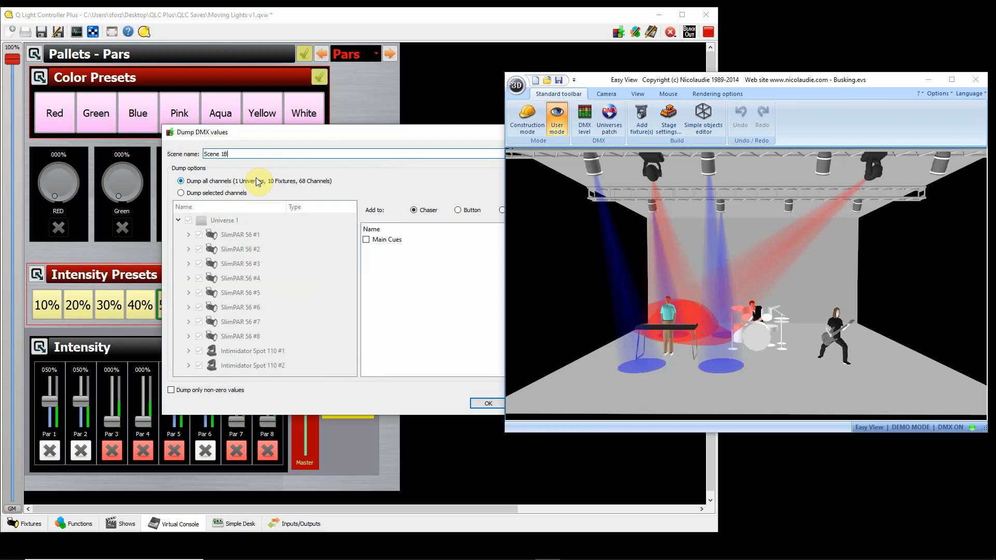
left_click(488, 403)
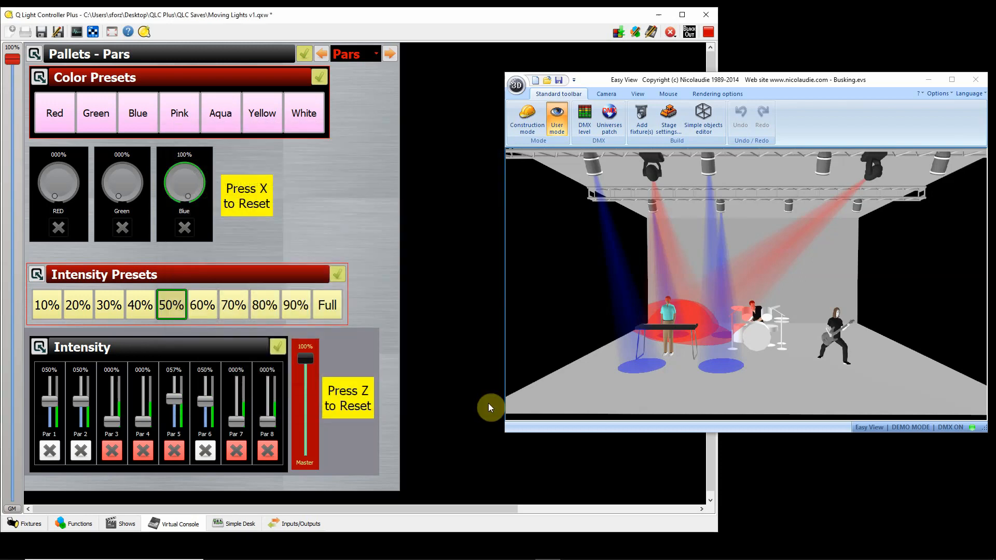
mouse_move(349, 407)
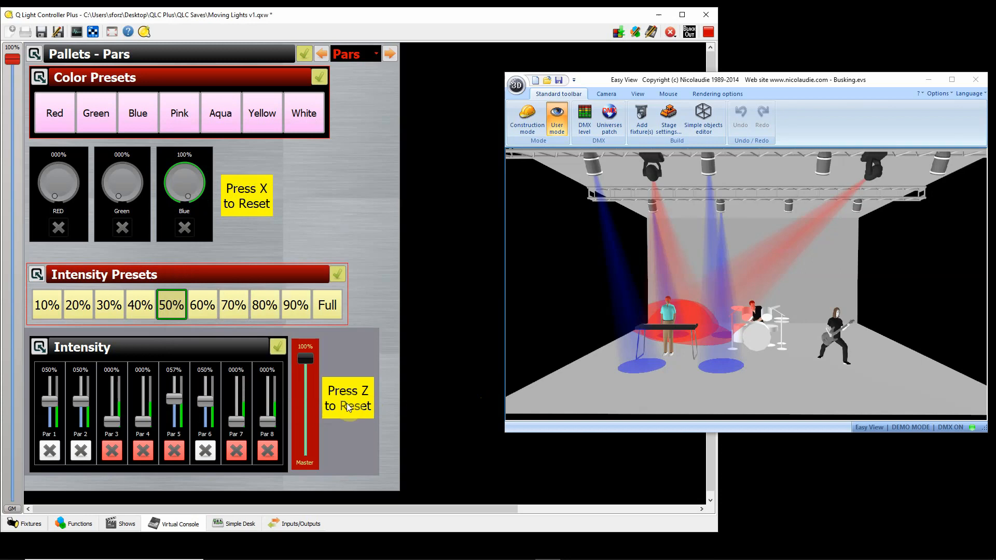
- Reset all Par intensities and the blue level, then go to the Functions list showing Scene 1B
left_click(171, 305)
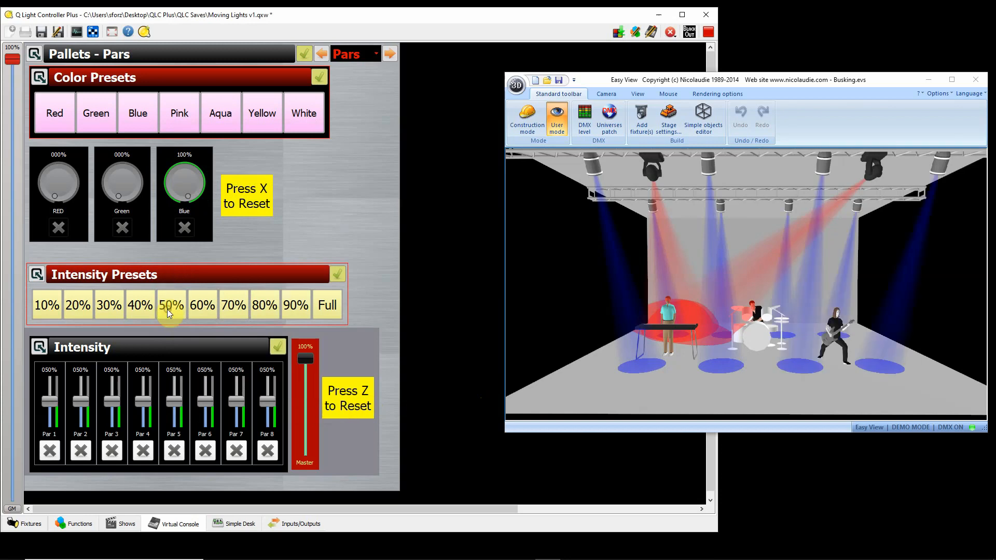
mouse_move(189, 189)
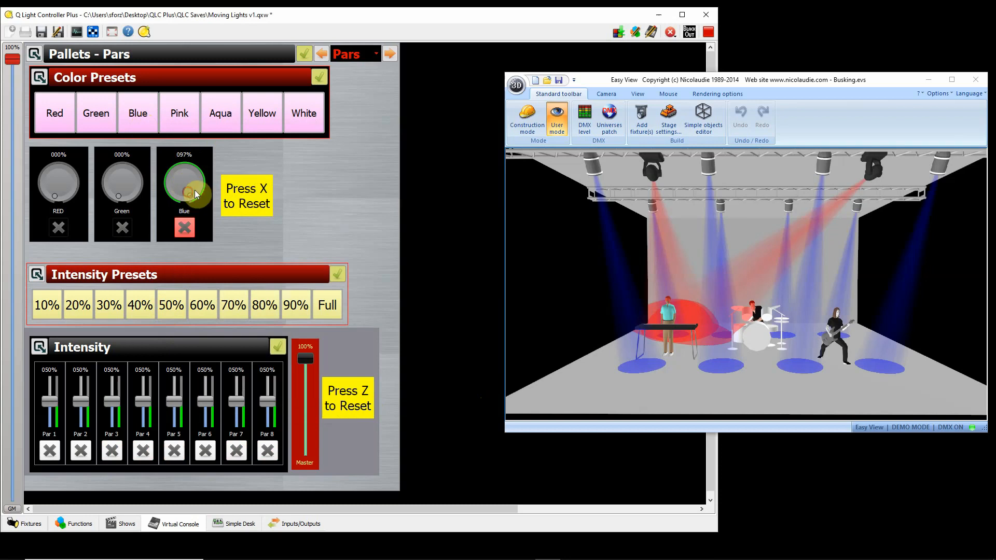
left_click_drag(184, 184, 183, 178)
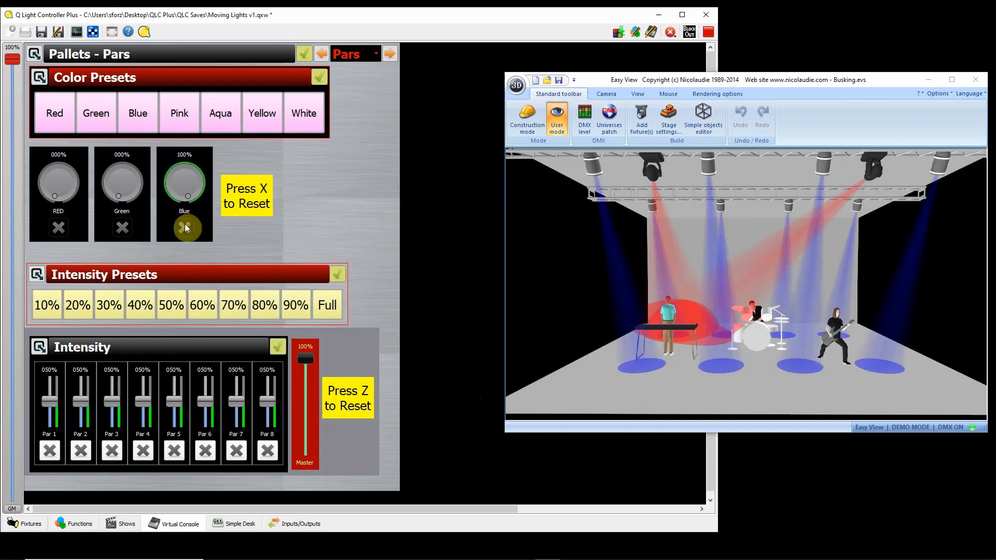
left_click(390, 53)
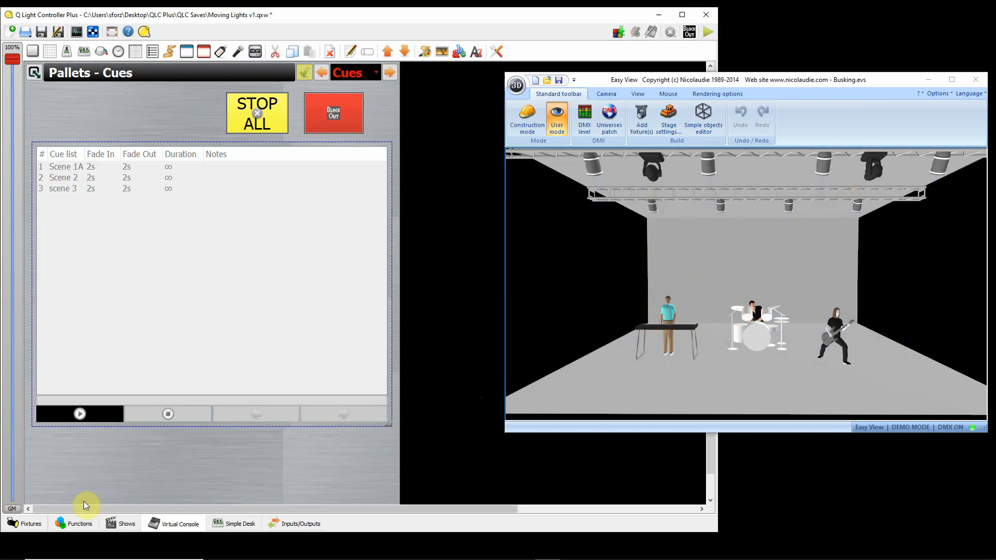
left_click(80, 523)
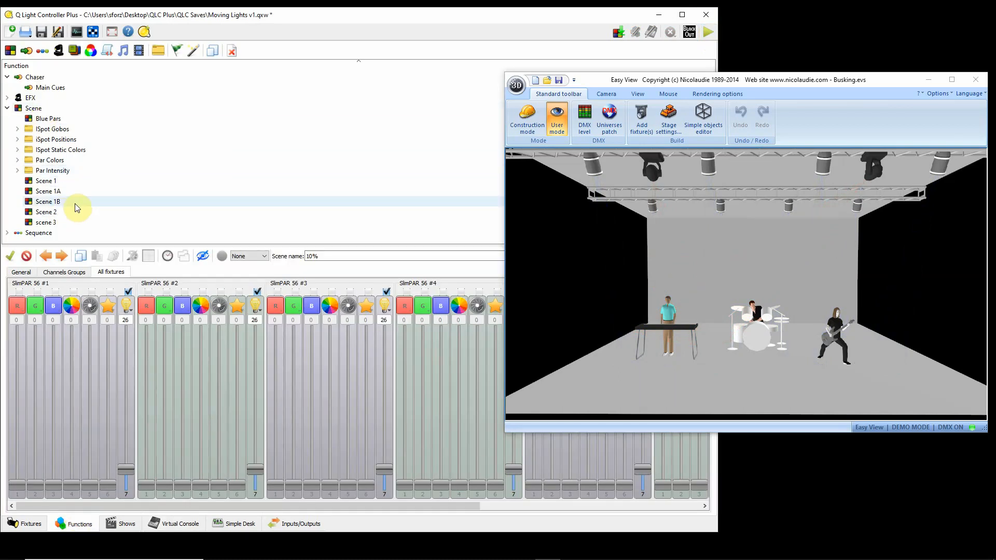
- Add Scene 1B to the Main Cues chaser and move it up to step 2, after Scene 1A
left_click_drag(689, 79, 689, 231)
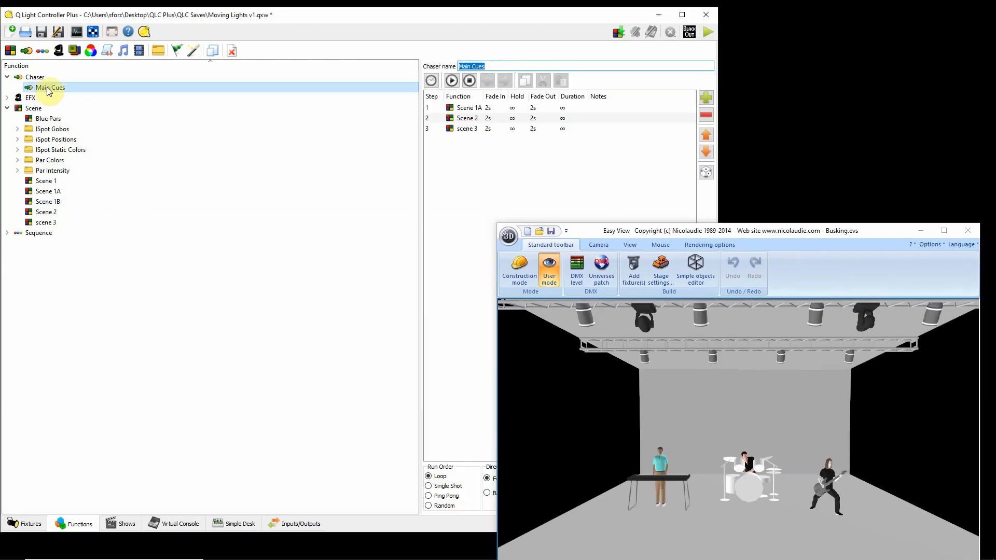
mouse_move(706, 97)
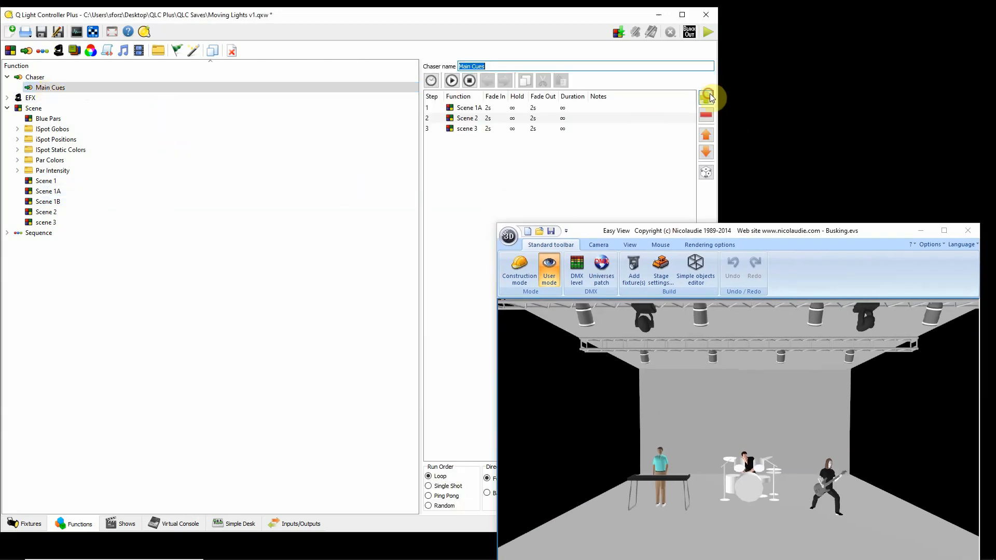
left_click(705, 96)
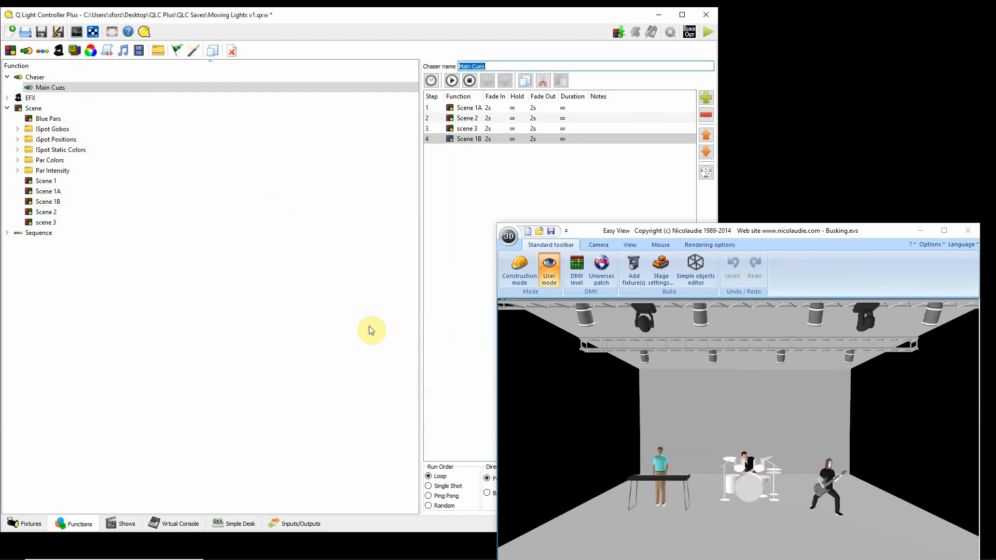
left_click(707, 138)
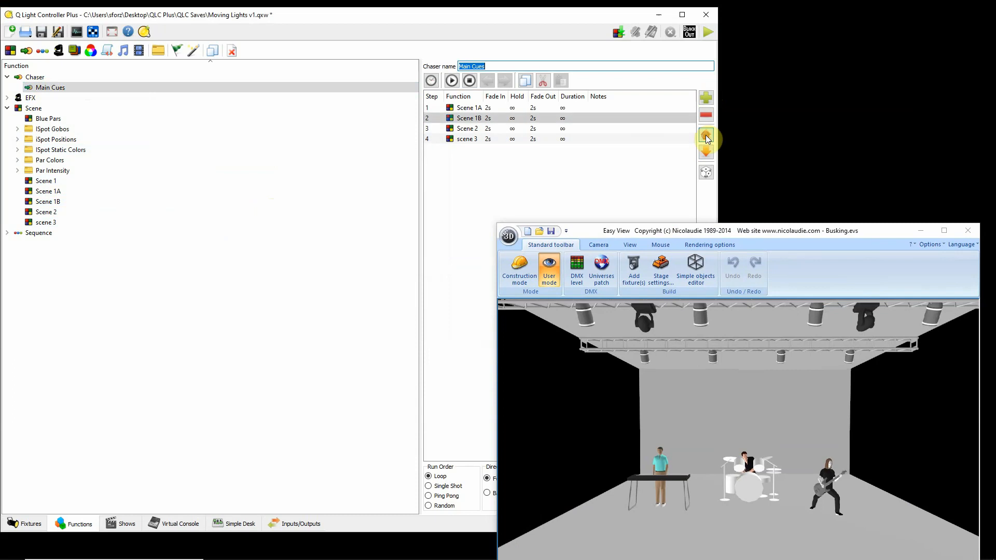
left_click(706, 135)
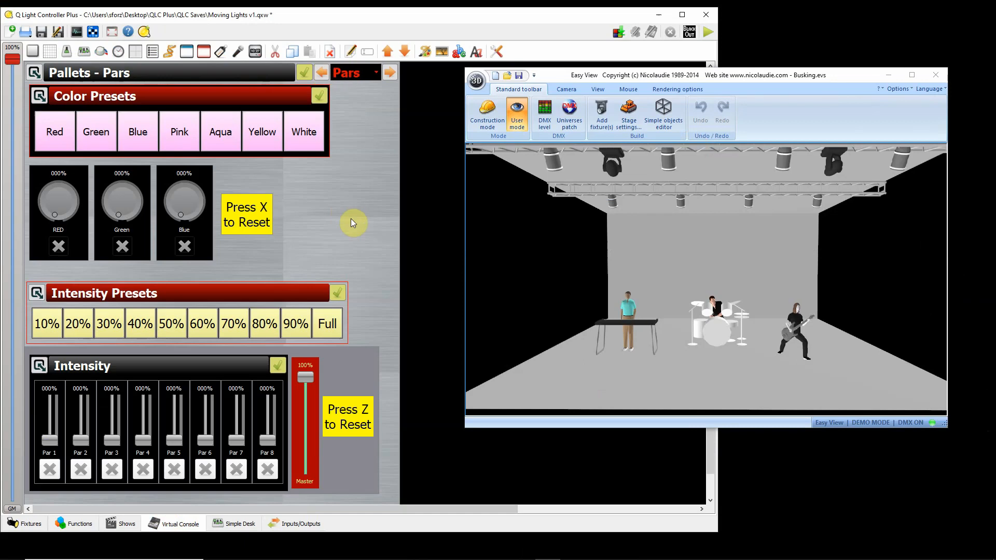
mouse_move(362, 229)
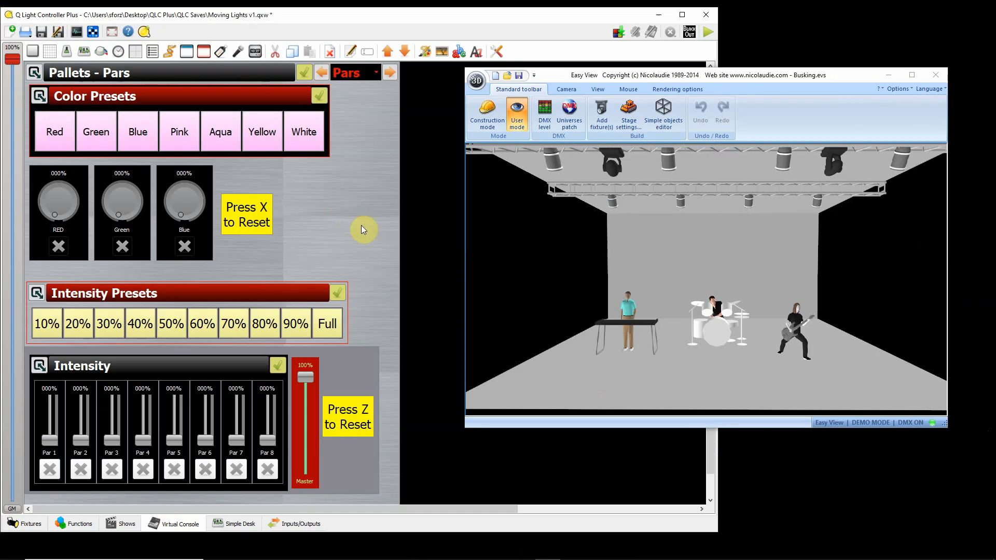